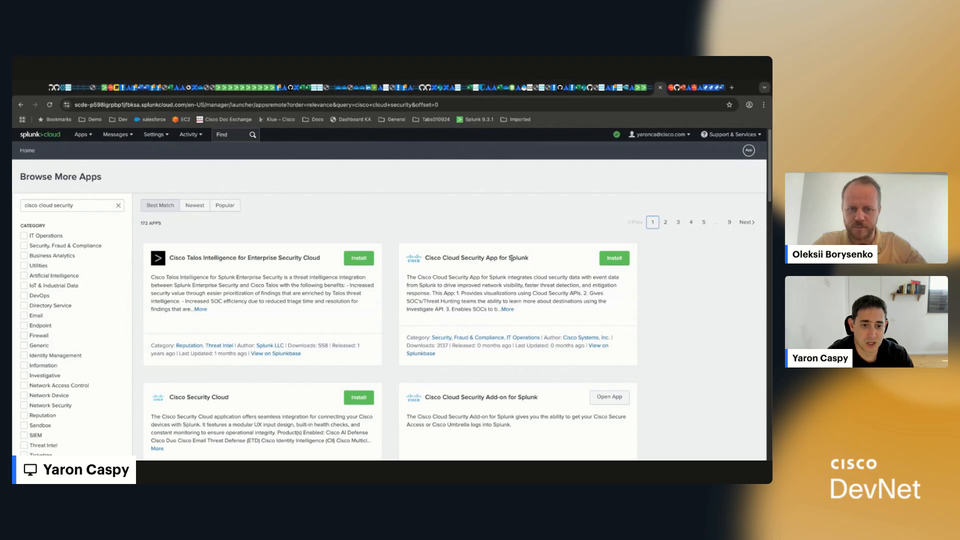
pyautogui.moveTo(436, 390)
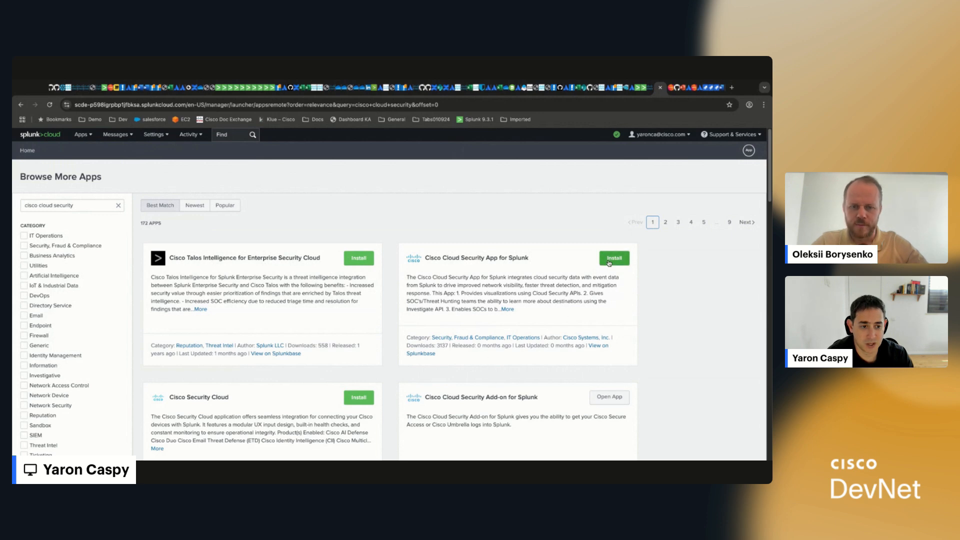
pyautogui.click(613, 258)
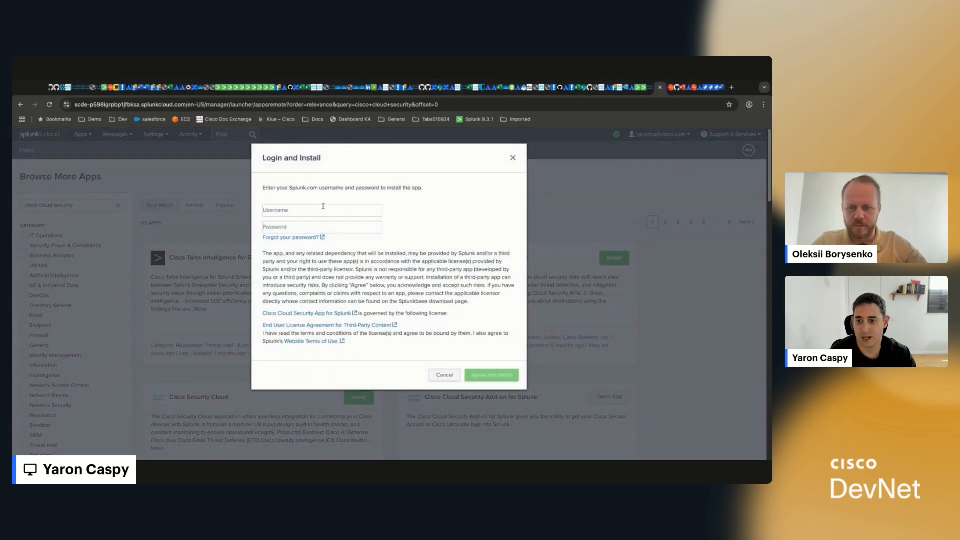
pyautogui.write('yaronca')
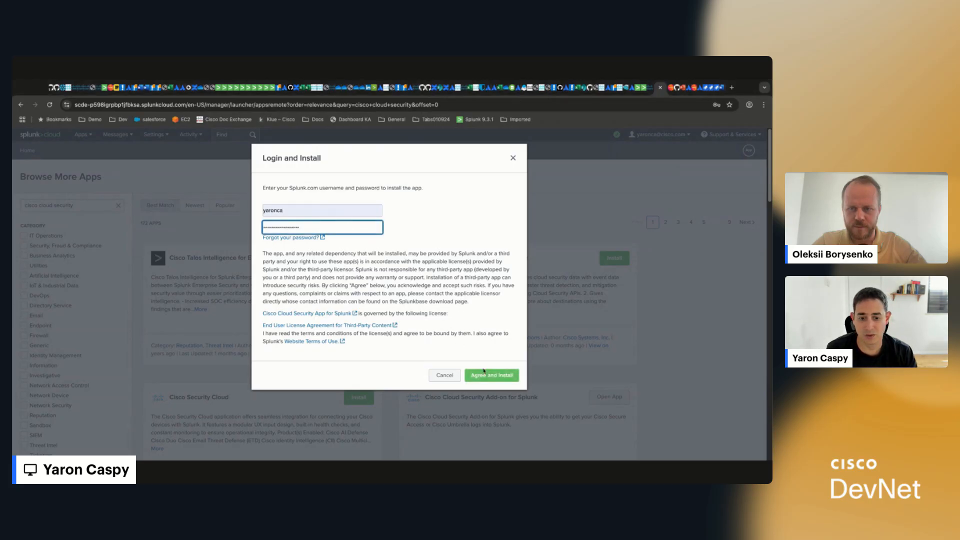
pyautogui.click(491, 375)
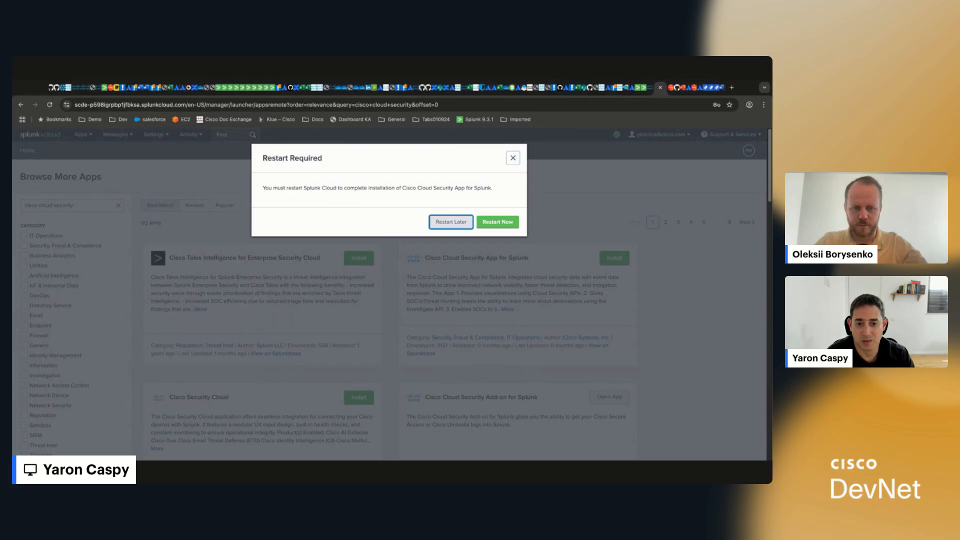
# Choose Restart Later and launch Cisco Cloud Security from the Apps menu
pyautogui.click(450, 221)
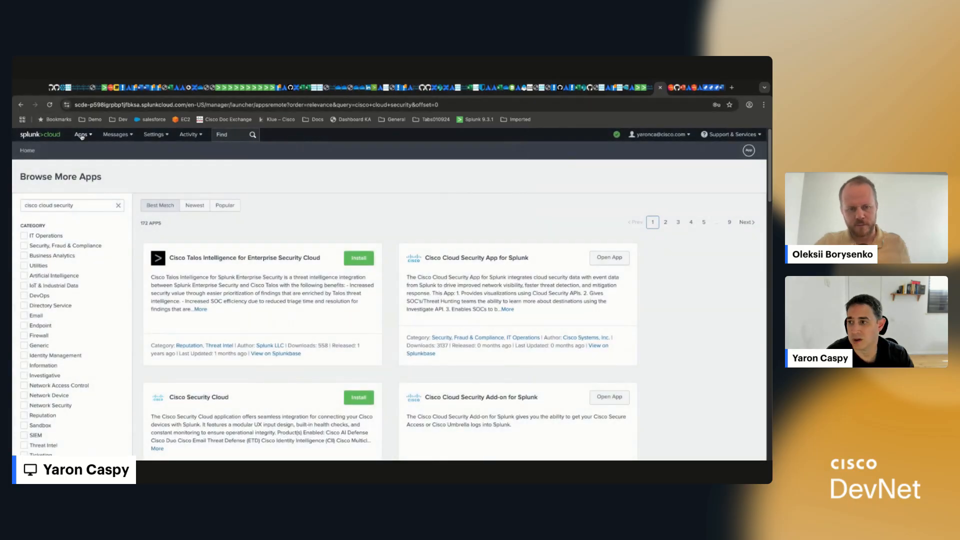
pyautogui.click(81, 134)
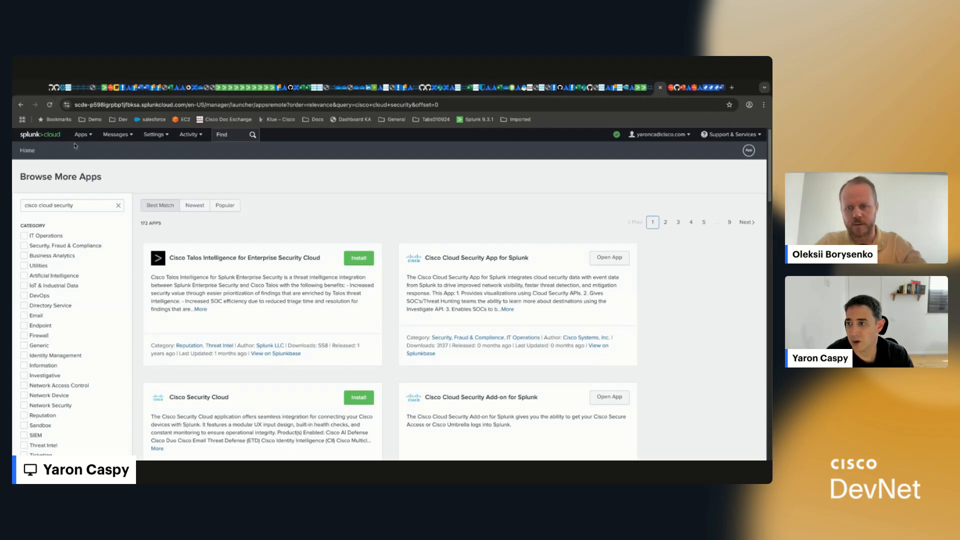
pyautogui.click(82, 134)
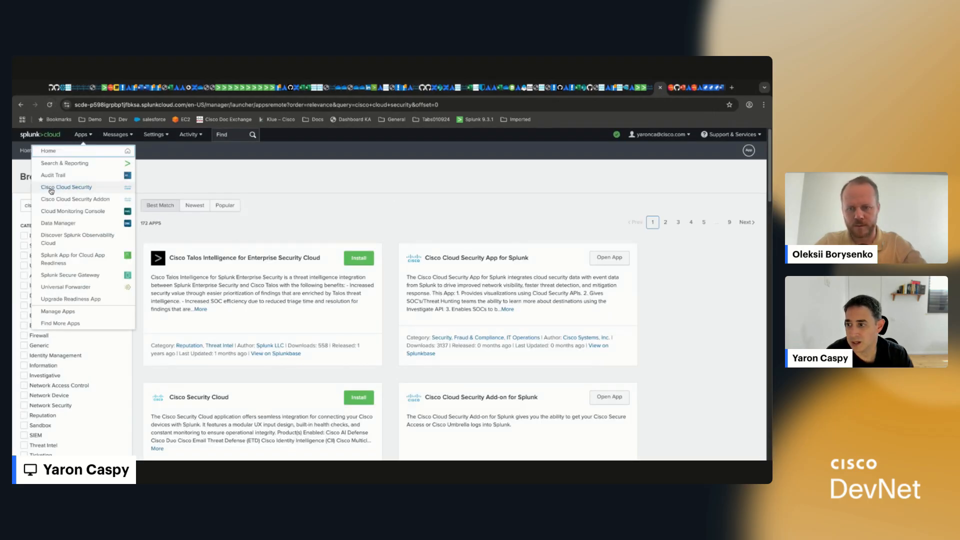
pyautogui.click(66, 186)
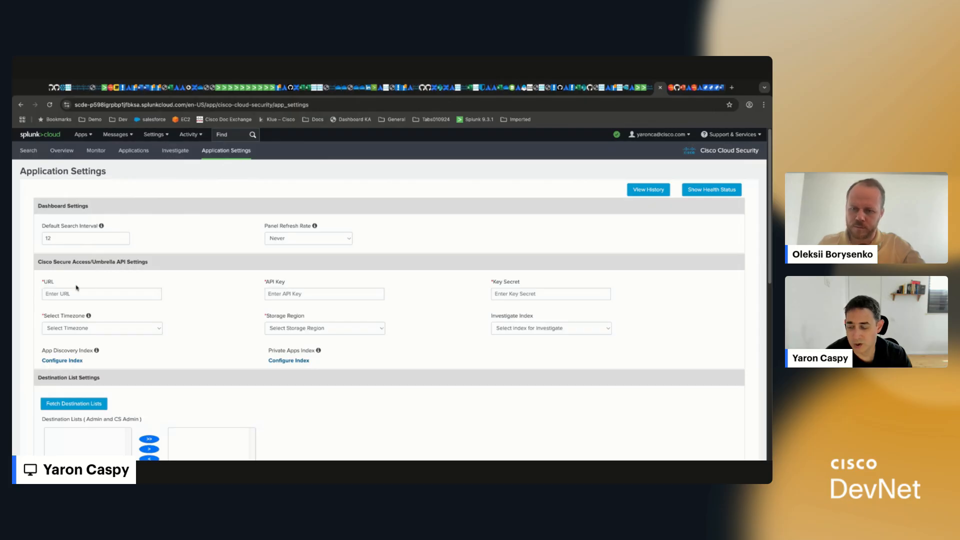
# Begin entering the Secure Access API URL, starting 'https' and 'api.sa', in the URL field
pyautogui.write('h')
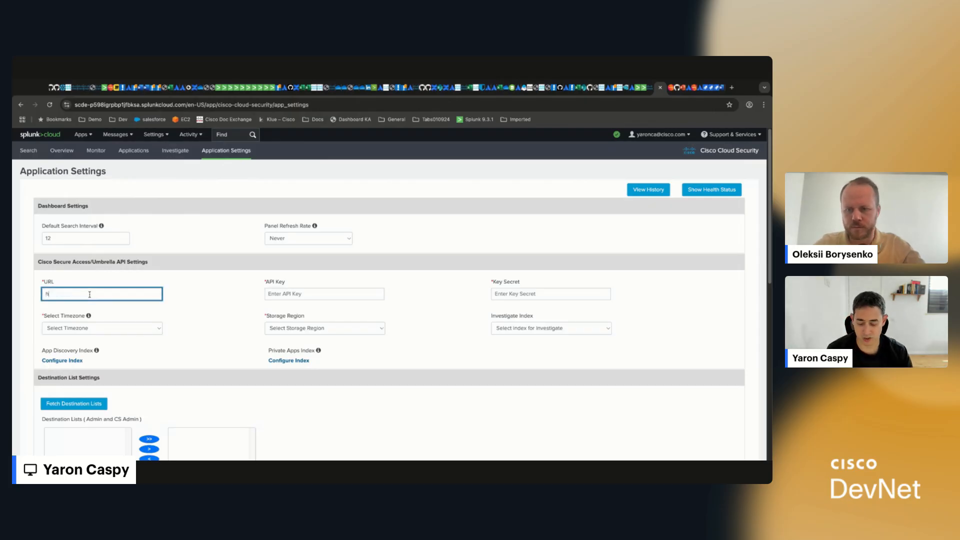
pyautogui.write('https://')
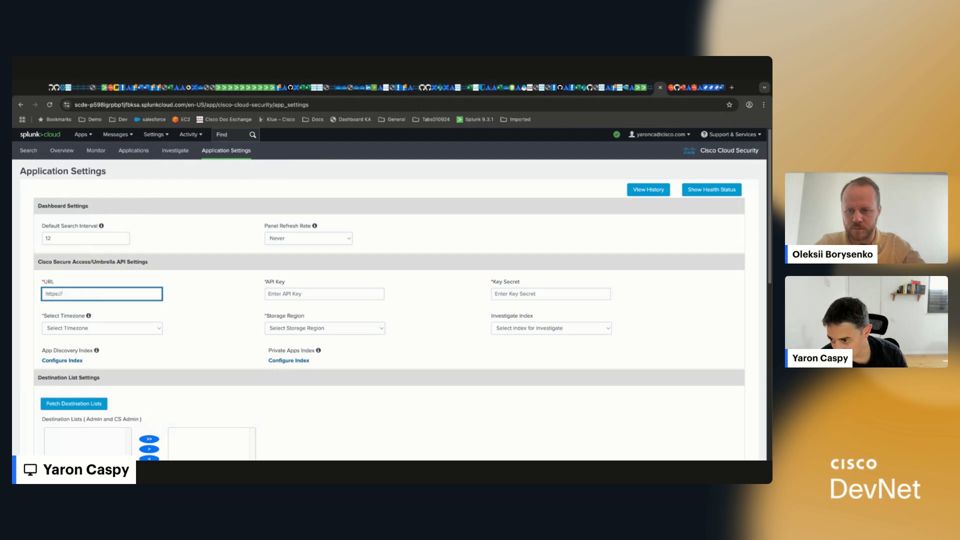
pyautogui.write('api.sa')
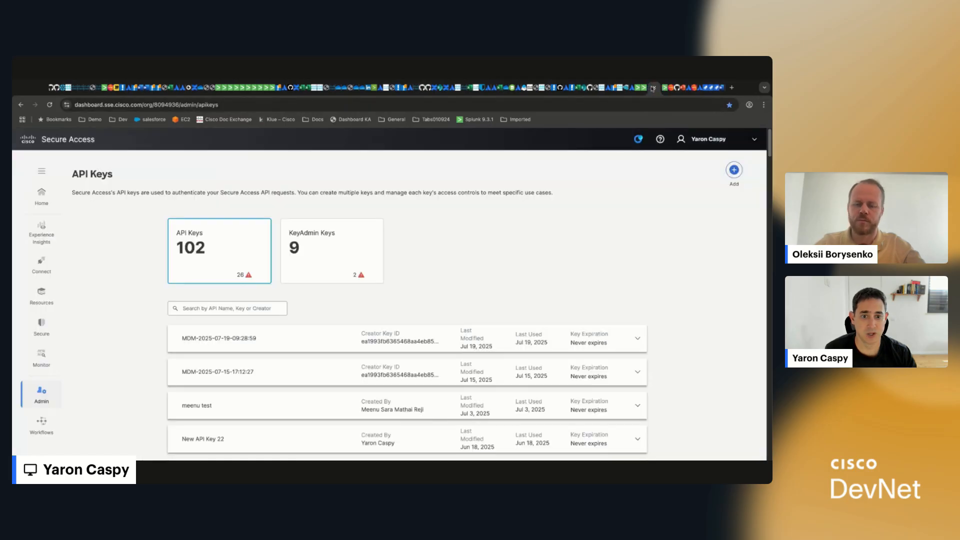
# Add a new Secure Access API key named 'My splunk key' and scroll to the scopes
pyautogui.click(733, 169)
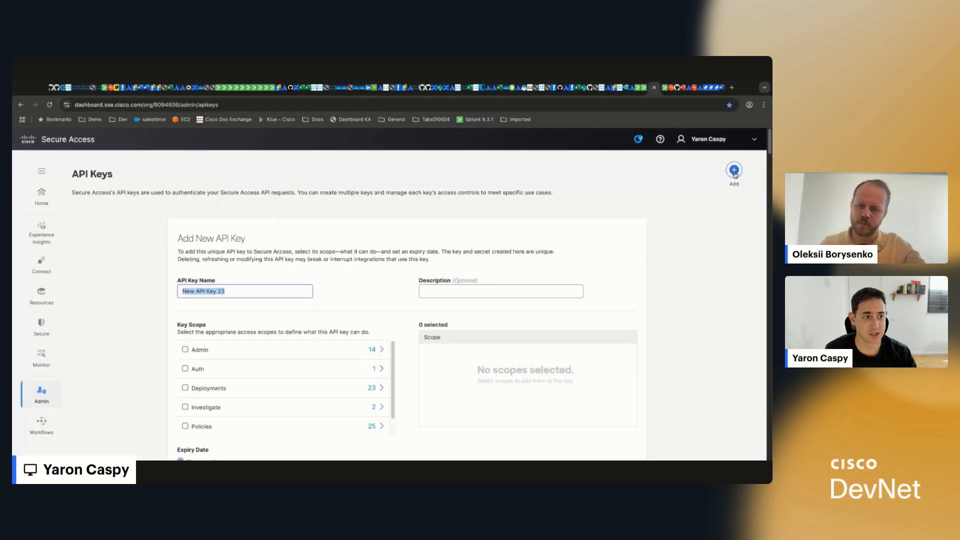
pyautogui.scroll(-3)
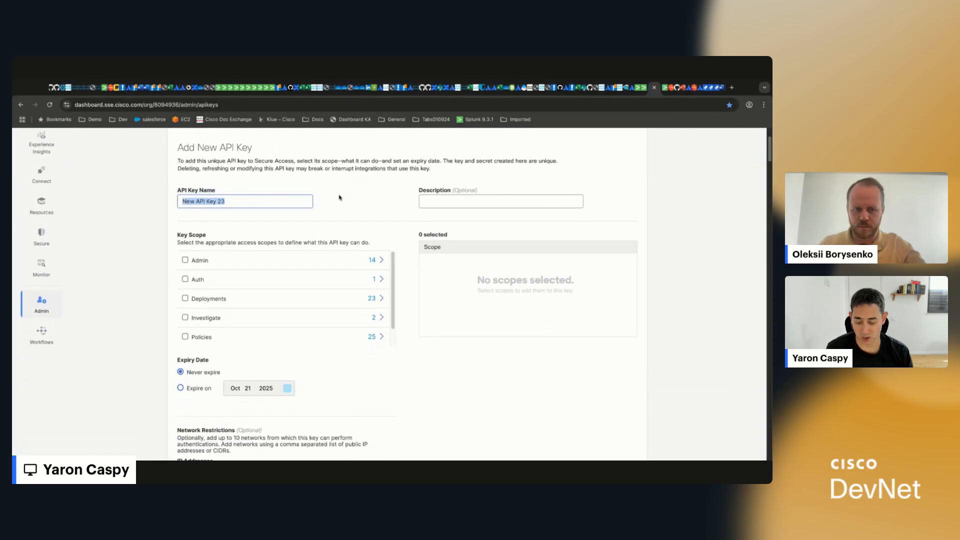
pyautogui.write('My splunk key')
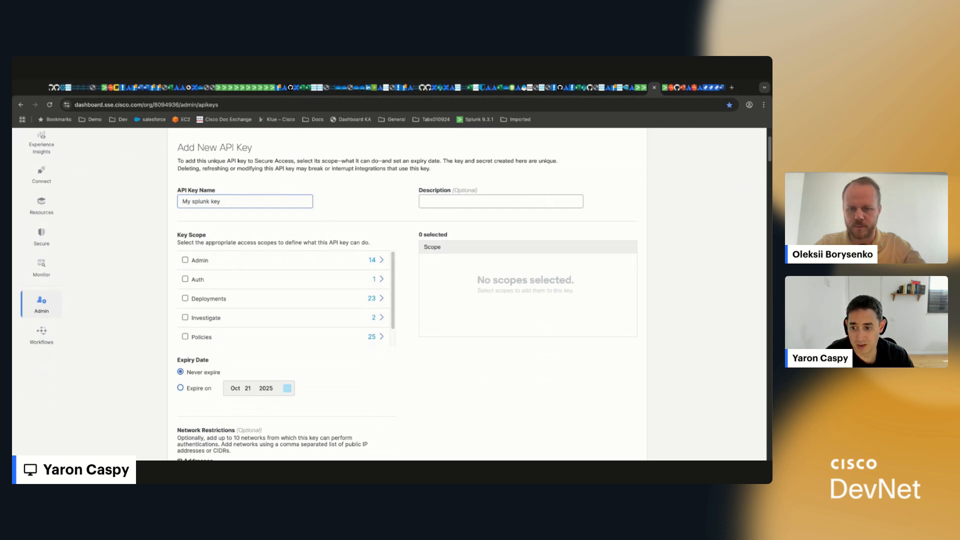
pyautogui.moveTo(273, 268)
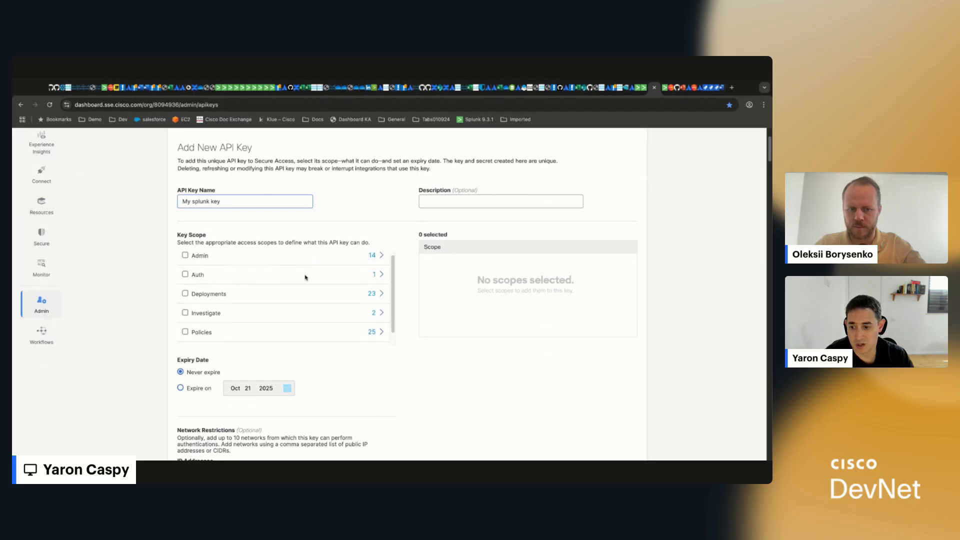
pyautogui.scroll(-3)
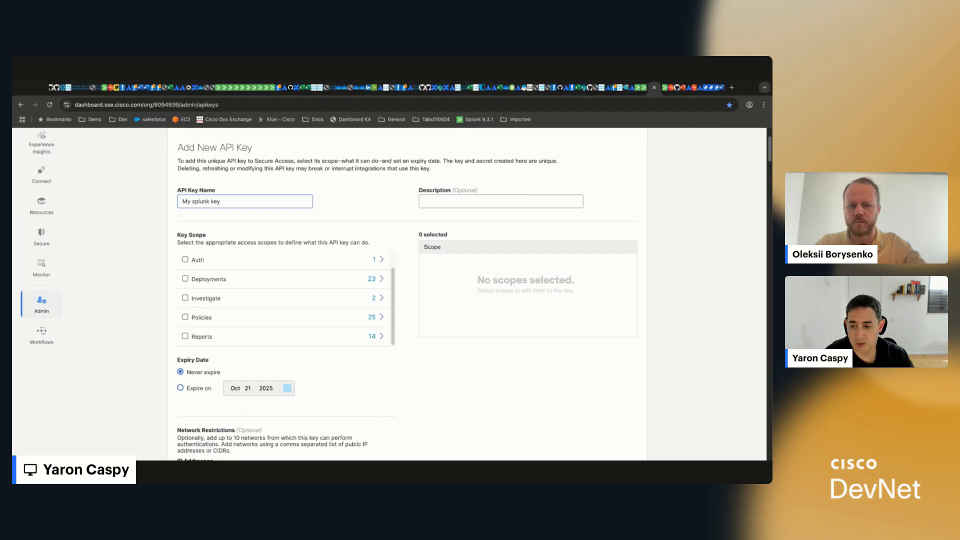
pyautogui.moveTo(351, 315)
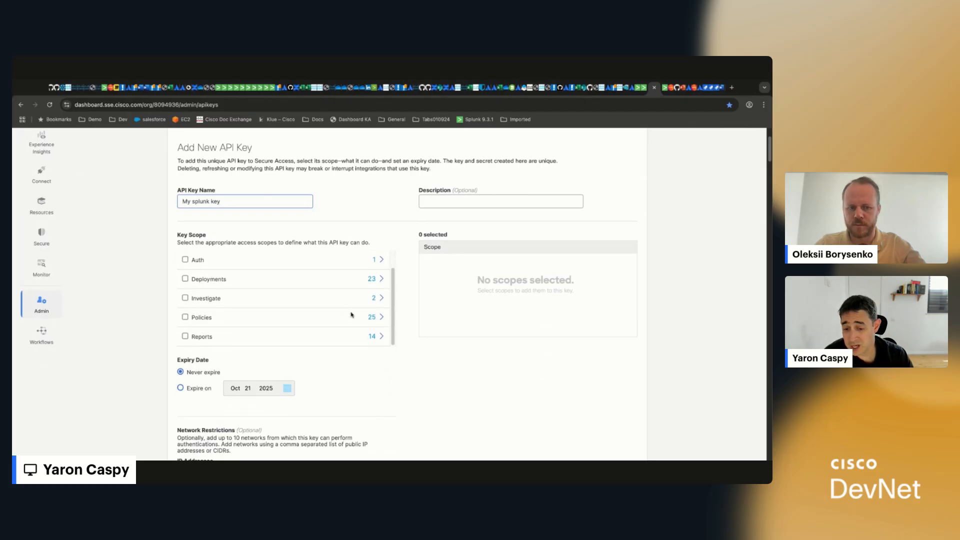
# Give the key read-only Aggregations and read/write App Discovery report scopes
pyautogui.click(200, 336)
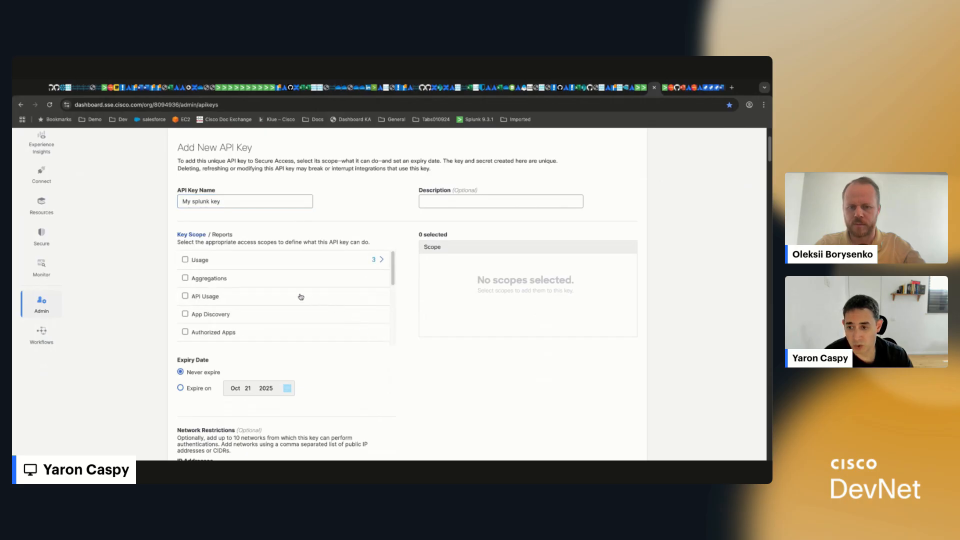
pyautogui.click(185, 278)
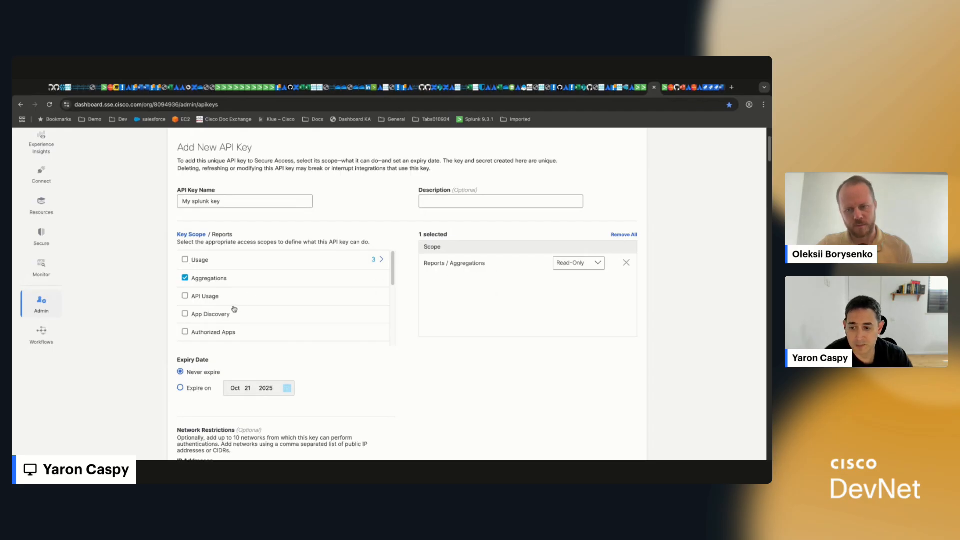
pyautogui.click(185, 313)
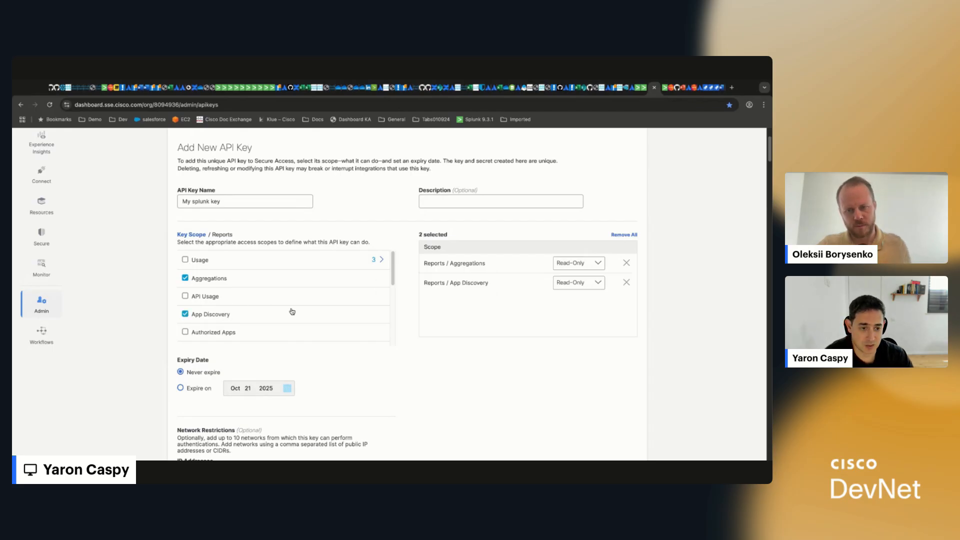
pyautogui.moveTo(497, 290)
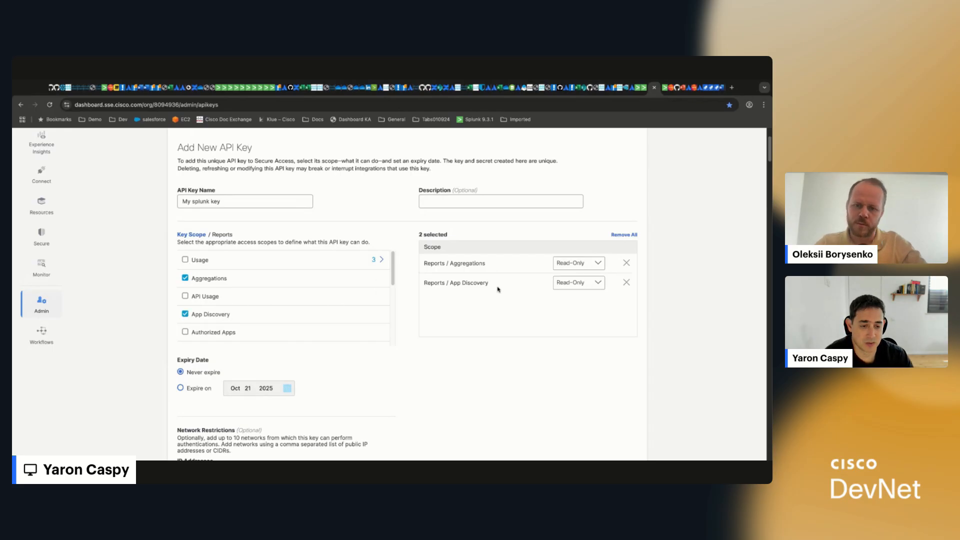
pyautogui.click(575, 282)
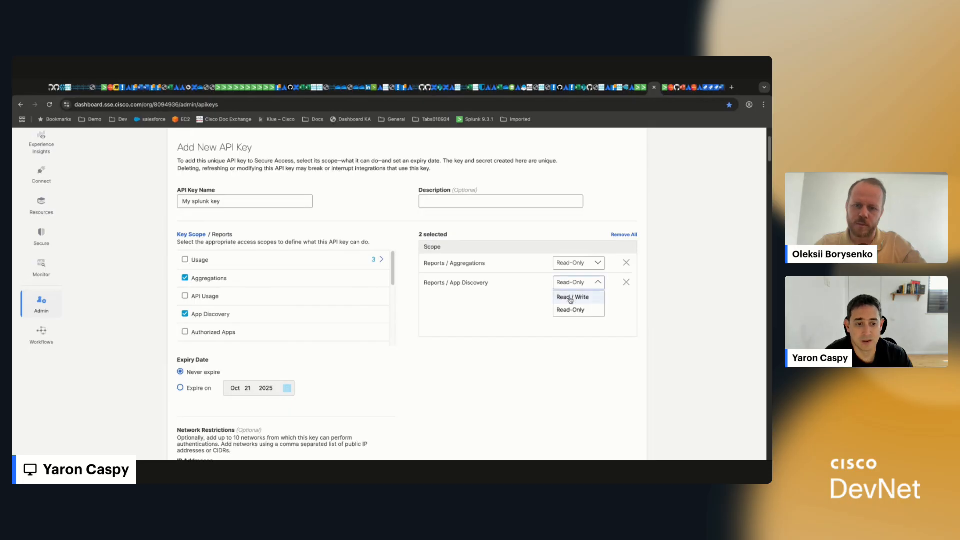
pyautogui.click(572, 296)
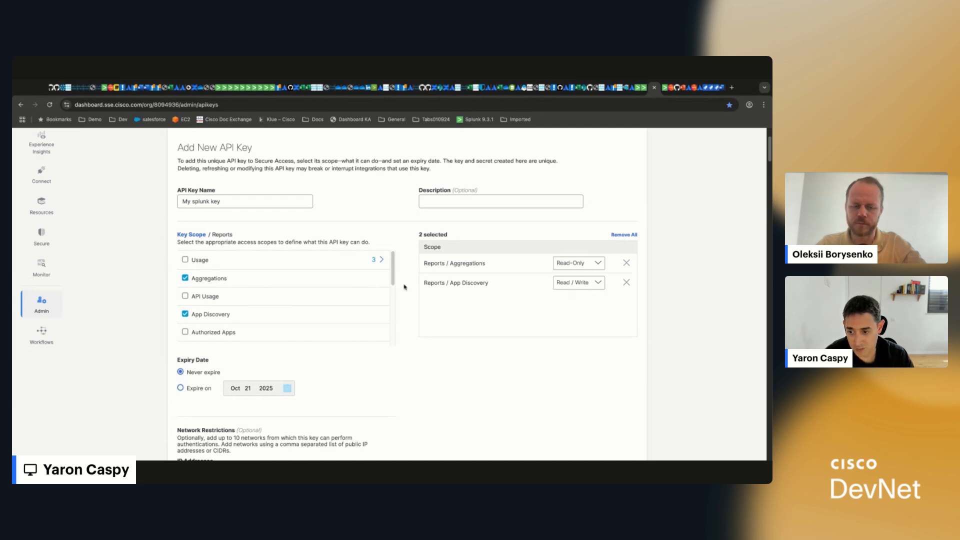
pyautogui.moveTo(336, 289)
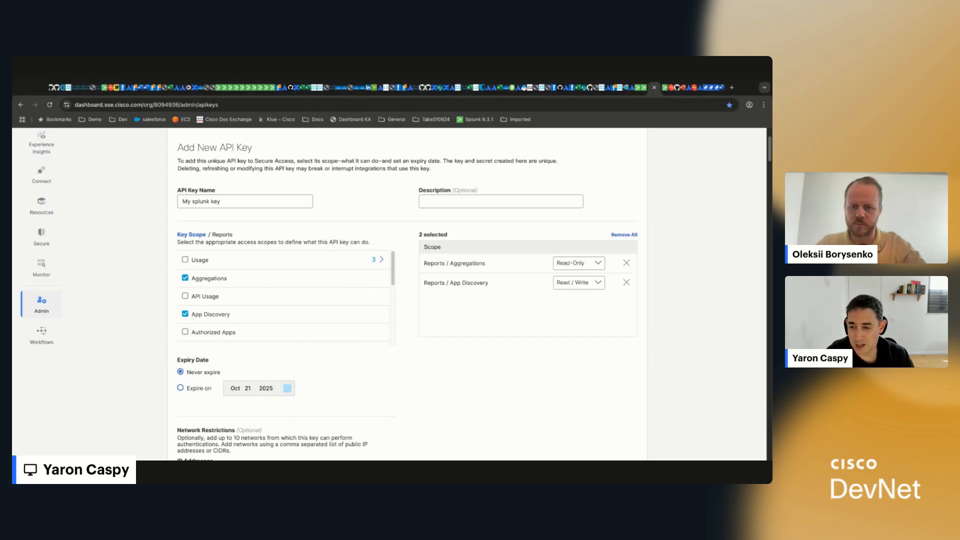
pyautogui.scroll(-3)
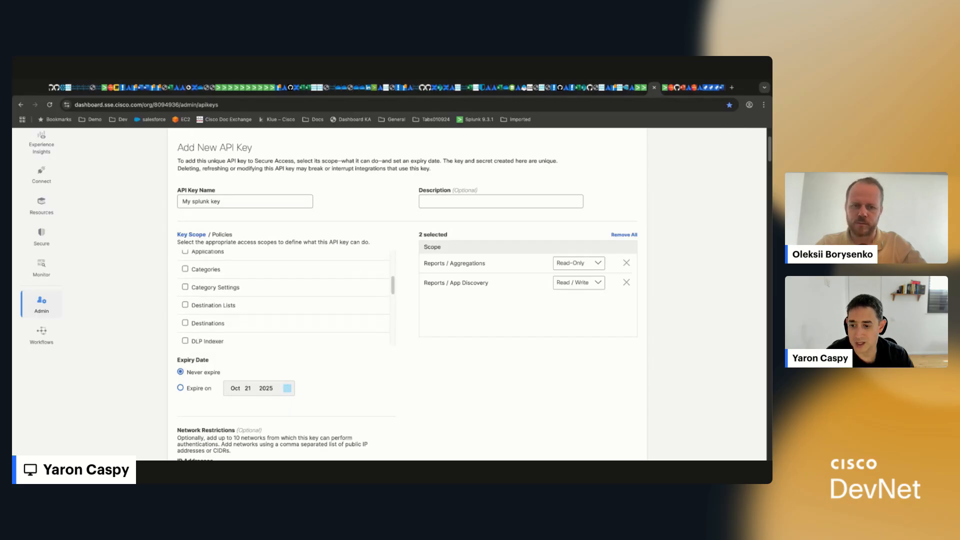
# Add Destination Lists and Destinations read/write, plus Private Resources, Bulk and Investigate scopes
pyautogui.click(185, 323)
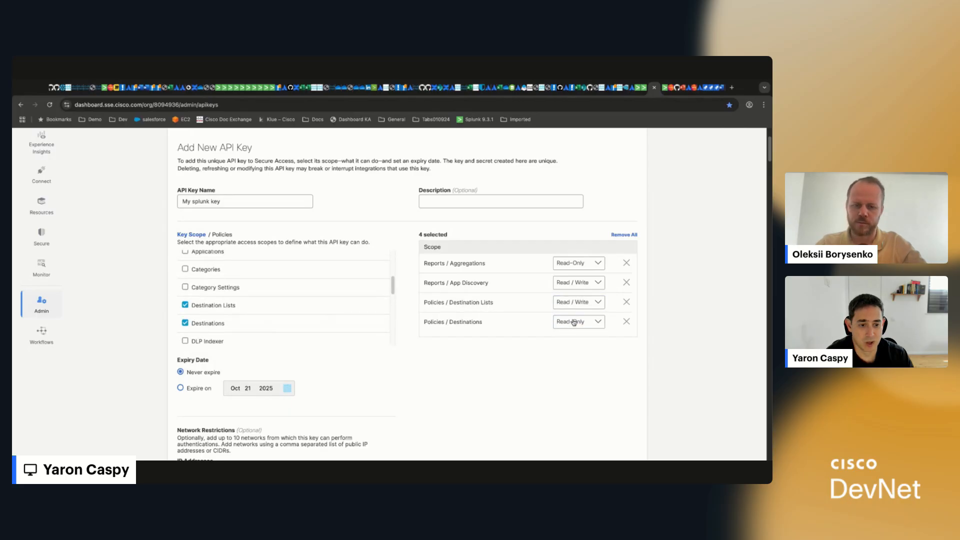
pyautogui.click(577, 322)
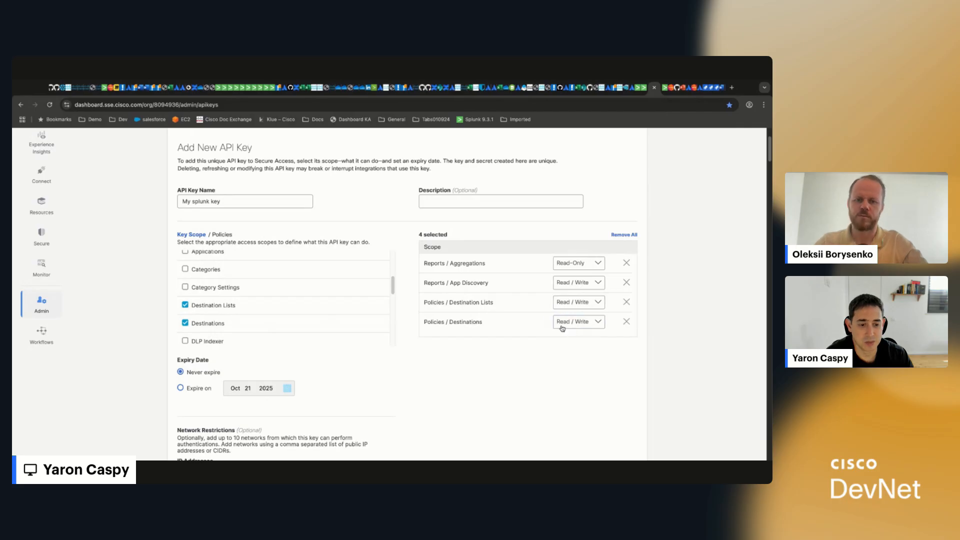
pyautogui.moveTo(531, 315)
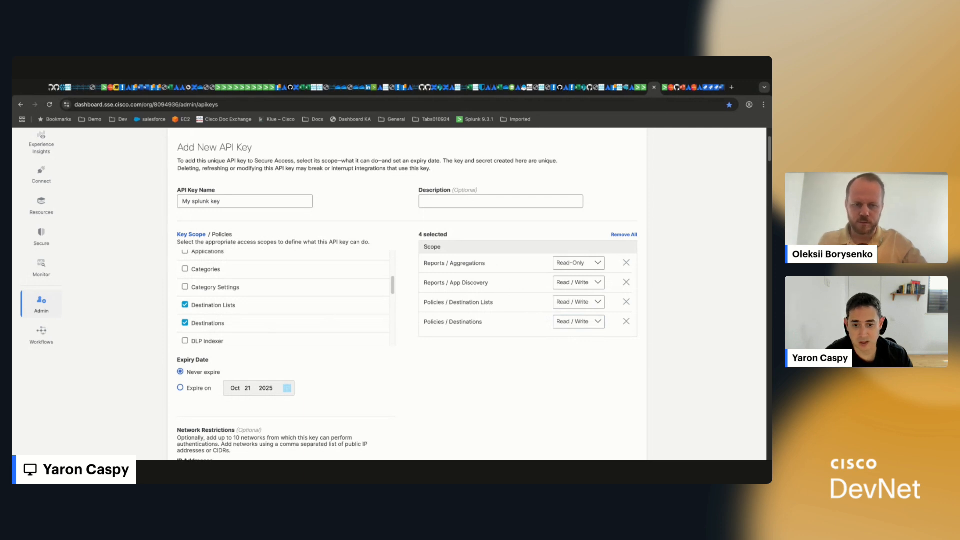
pyautogui.moveTo(348, 314)
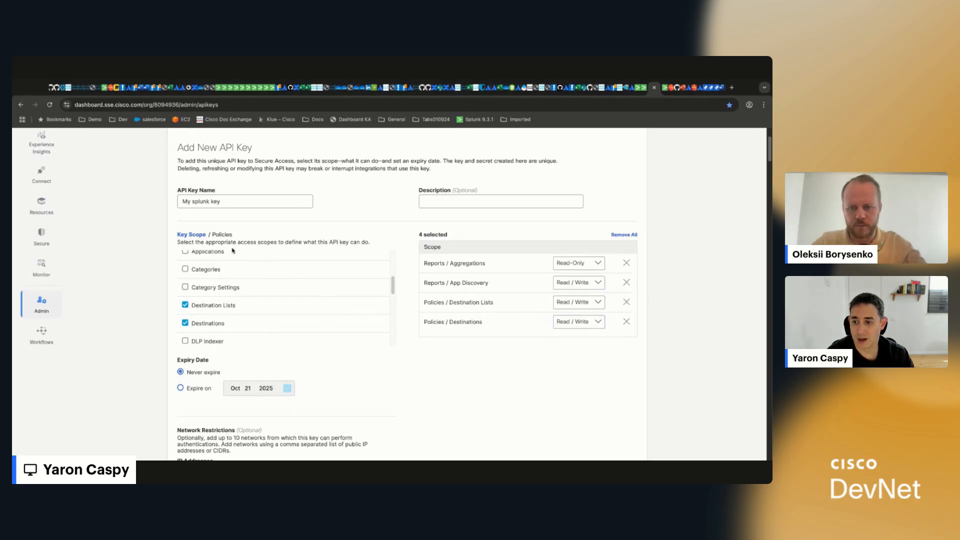
pyautogui.scroll(-3)
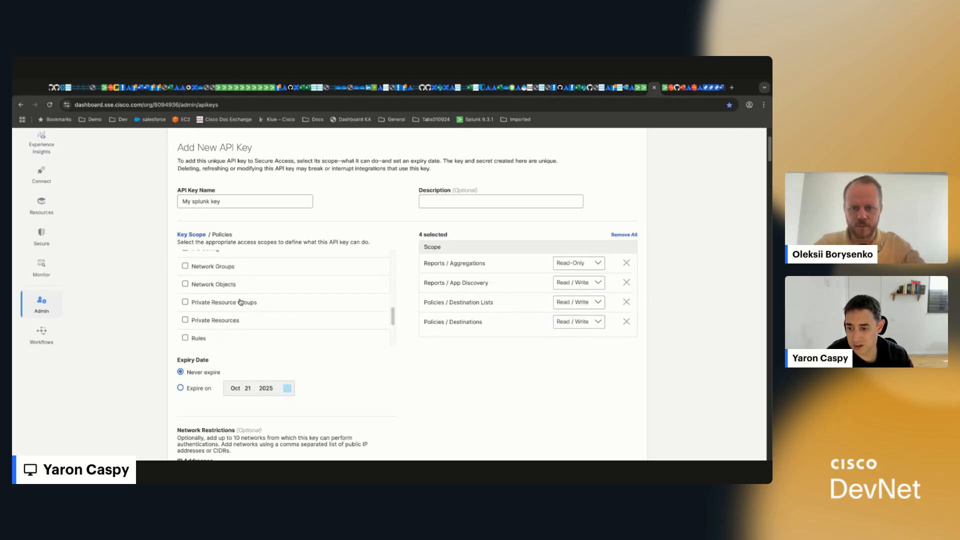
pyautogui.click(185, 319)
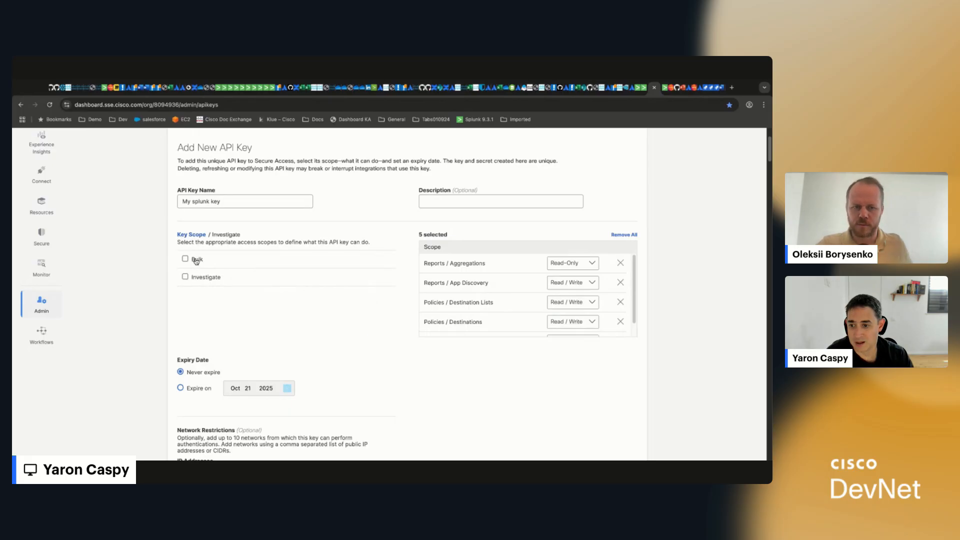
pyautogui.click(185, 258)
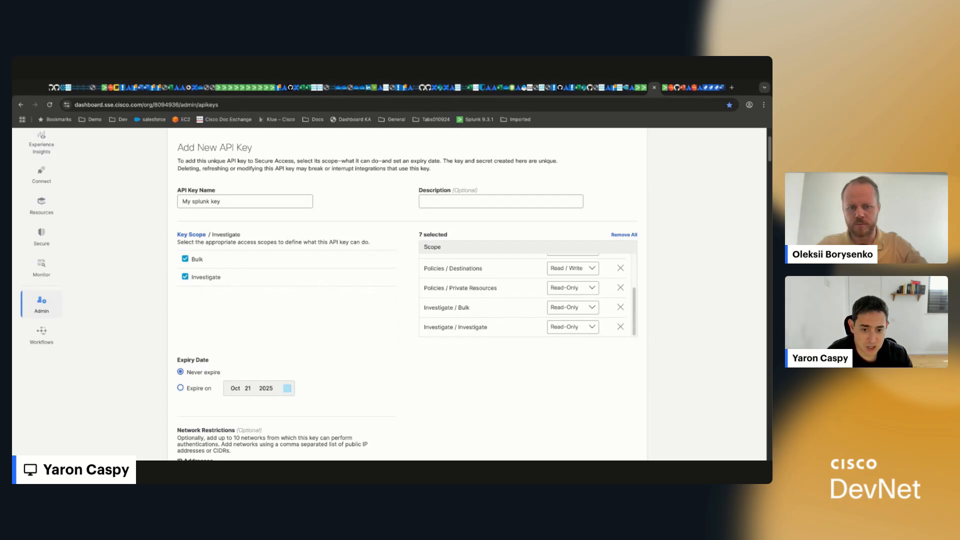
# Create the 'My splunk key' API key and copy its generated key
pyautogui.scroll(-3)
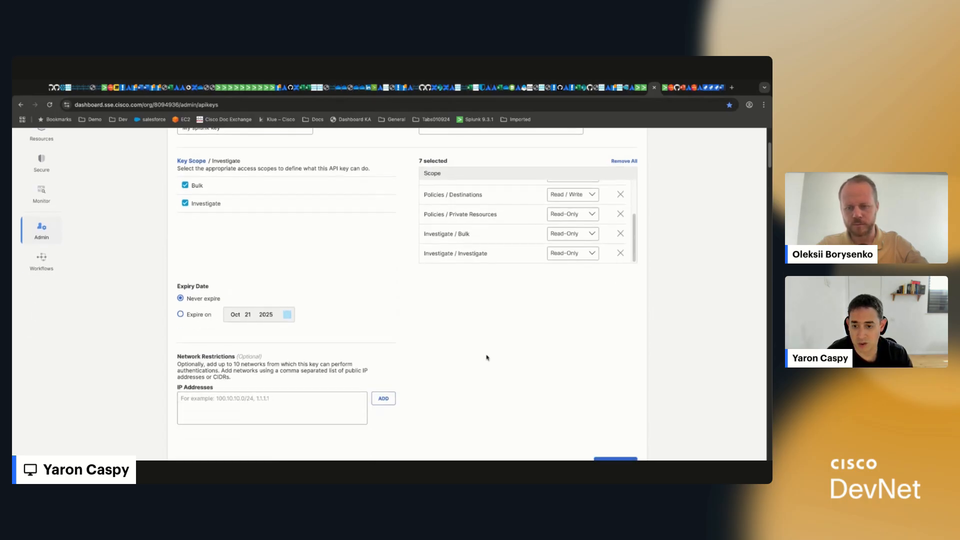
pyautogui.scroll(-3)
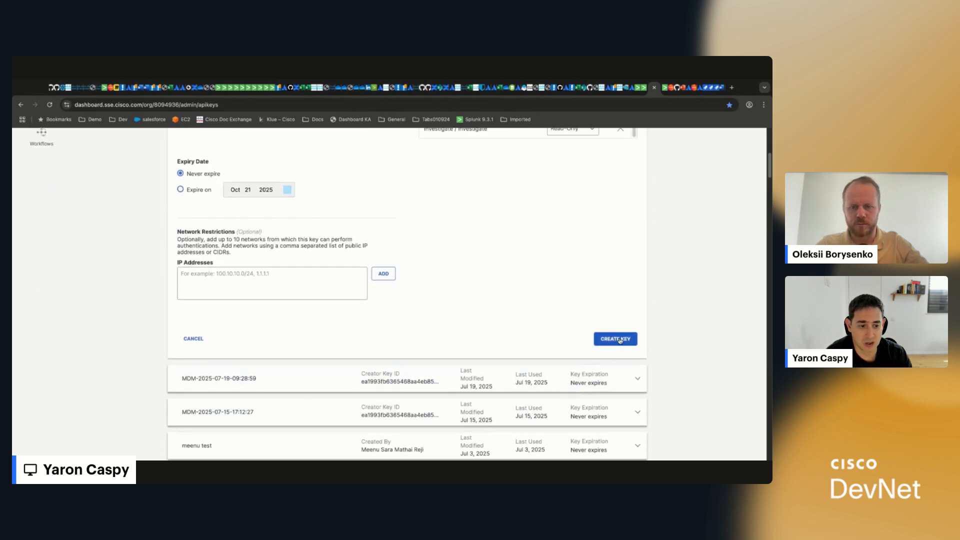
pyautogui.click(614, 339)
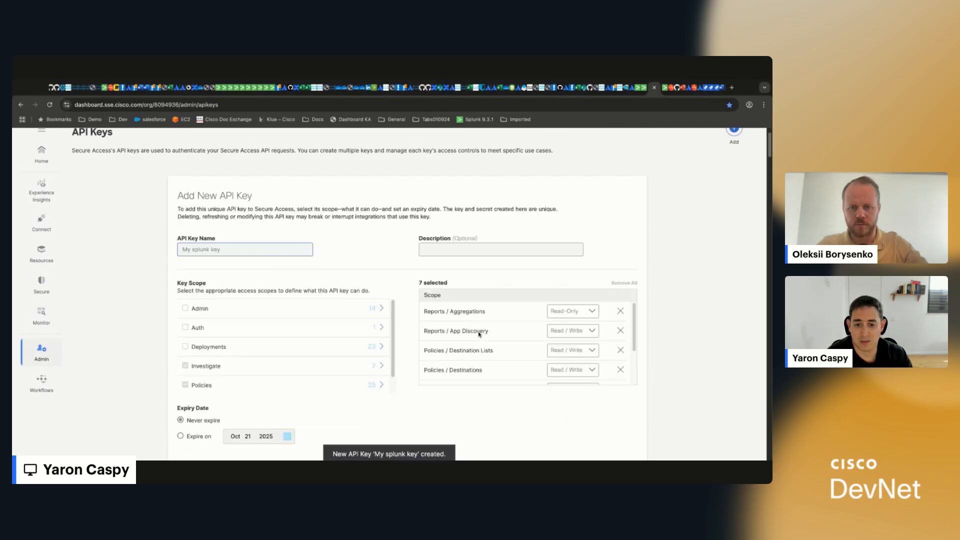
pyautogui.scroll(-3)
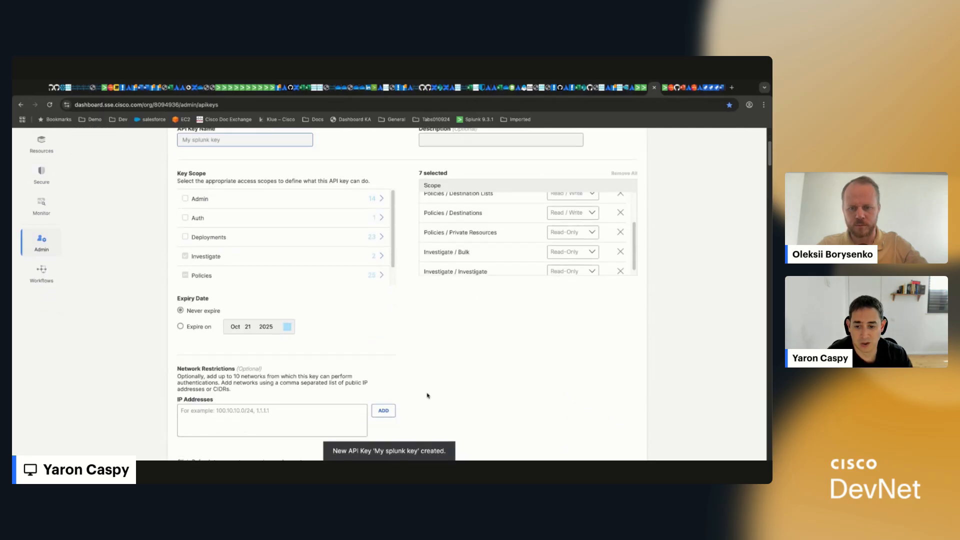
pyautogui.scroll(-3)
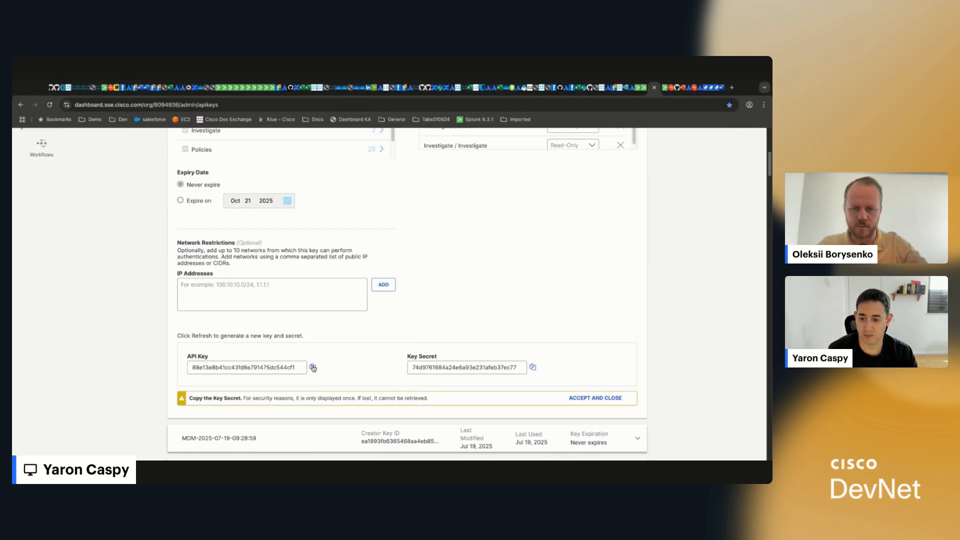
pyautogui.click(312, 367)
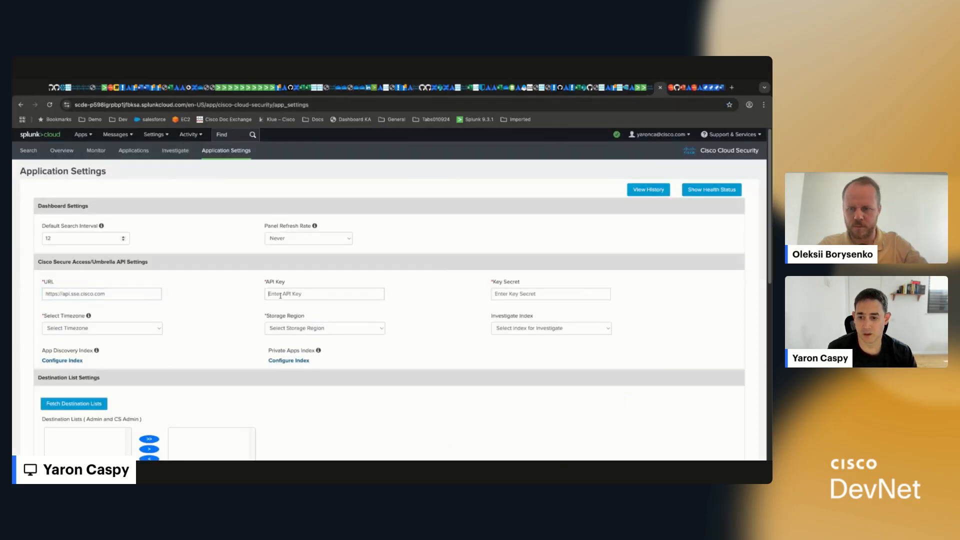
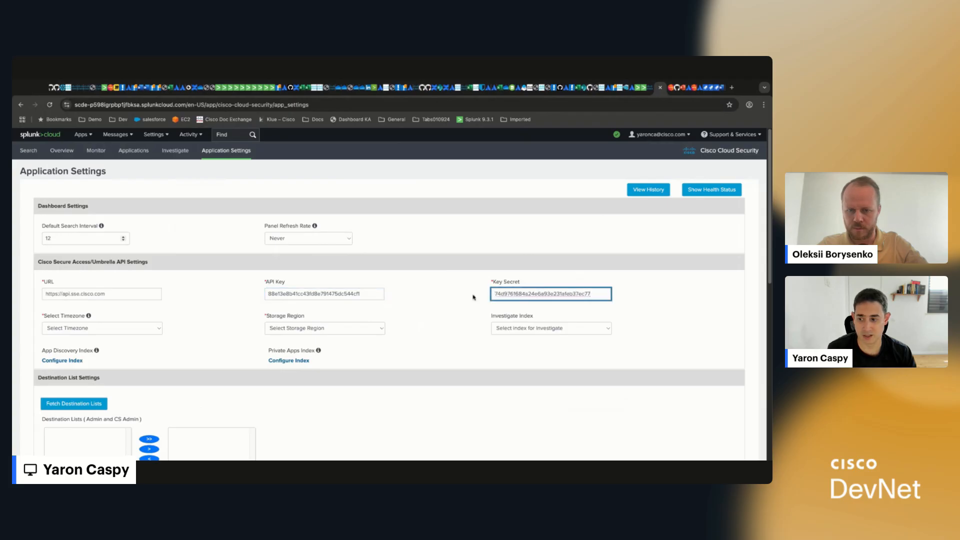
# Paste the API key, then set timezone America/Cordoba and storage region US
pyautogui.click(102, 328)
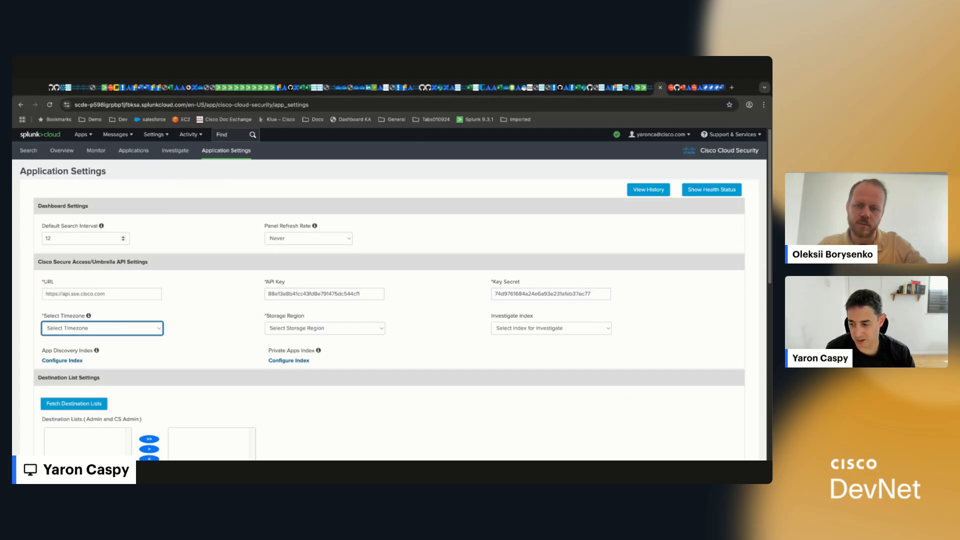
pyautogui.click(100, 328)
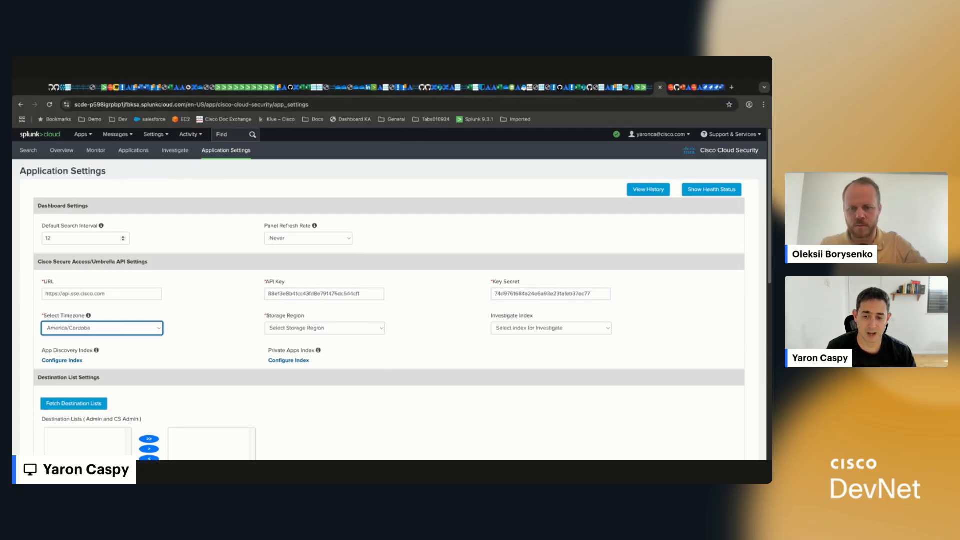
pyautogui.click(324, 327)
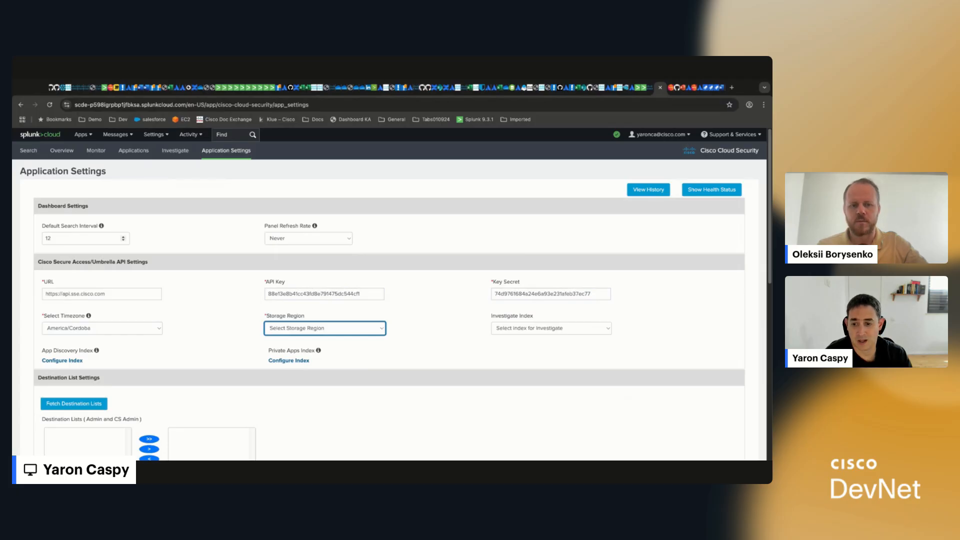
pyautogui.click(324, 327)
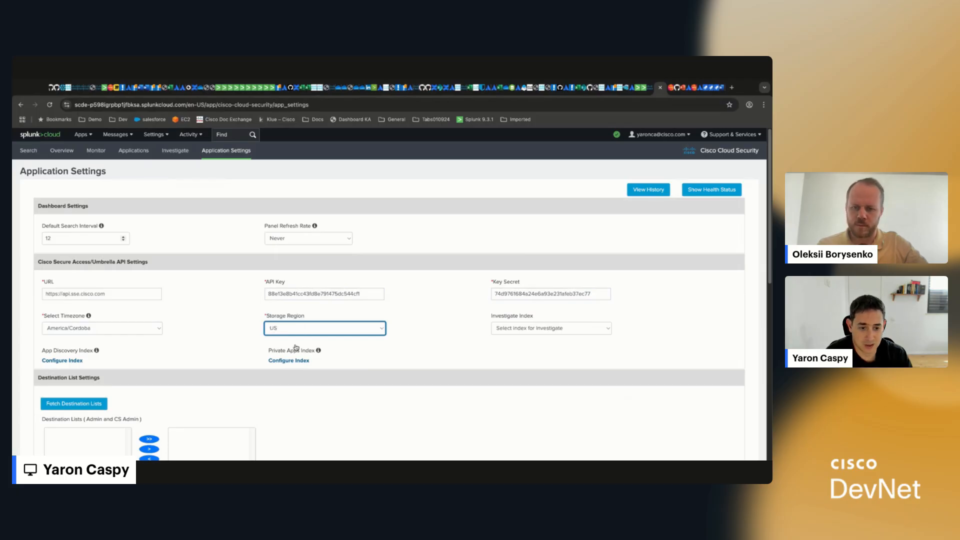
pyautogui.click(550, 327)
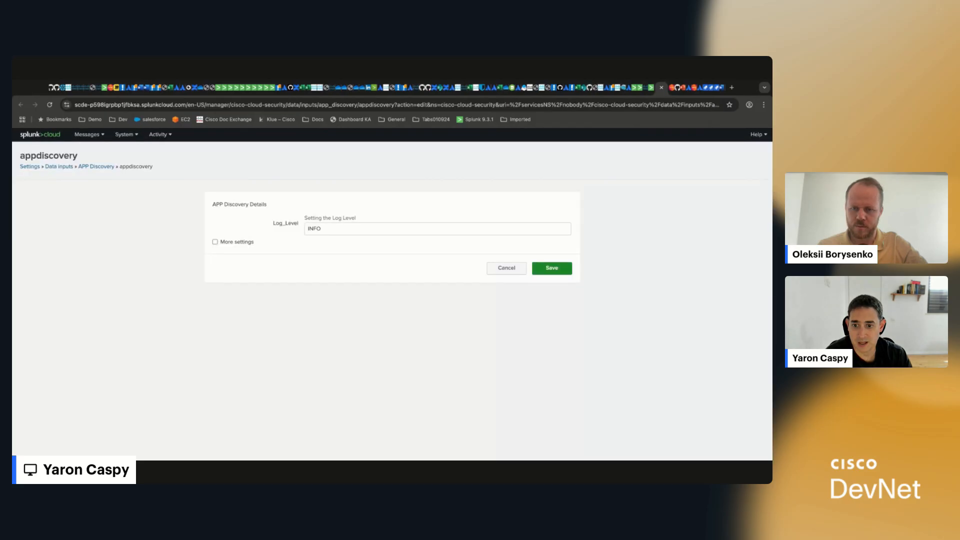
# Set the App Discovery input's index to sse under More settings and save it
pyautogui.click(212, 241)
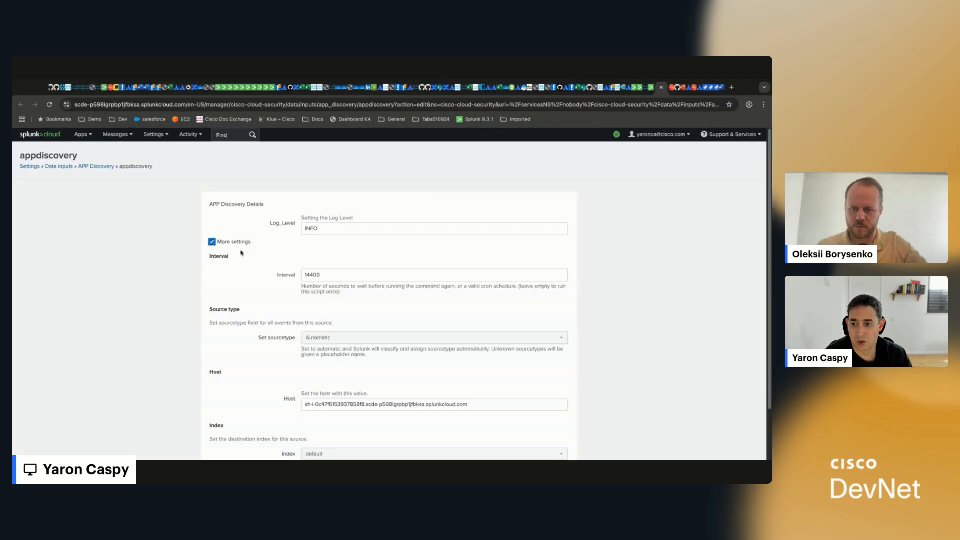
pyautogui.scroll(-3)
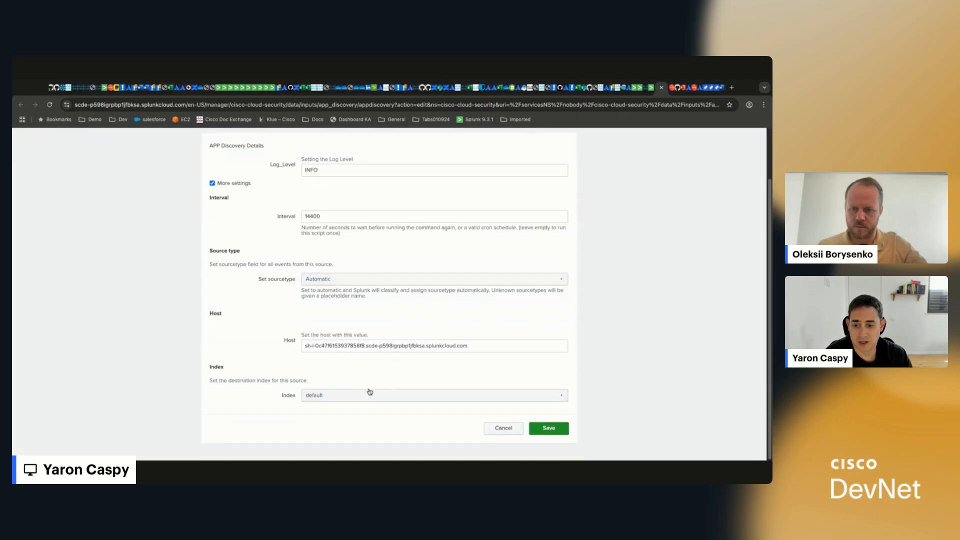
pyautogui.click(434, 395)
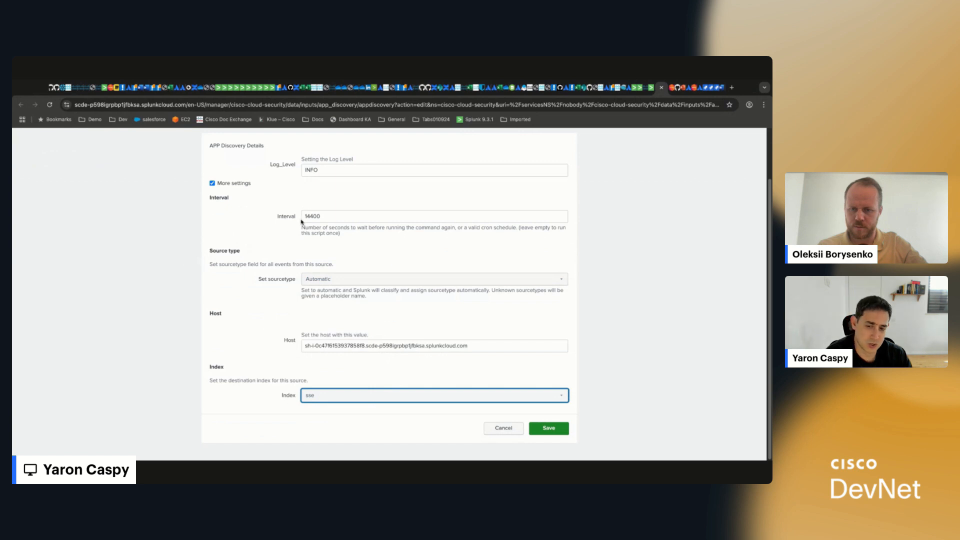
pyautogui.click(547, 428)
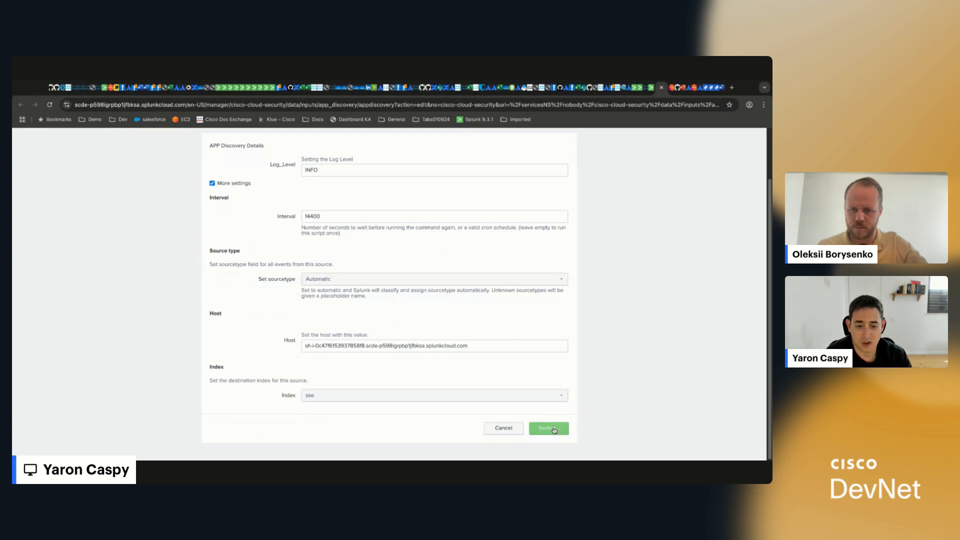
pyautogui.click(547, 428)
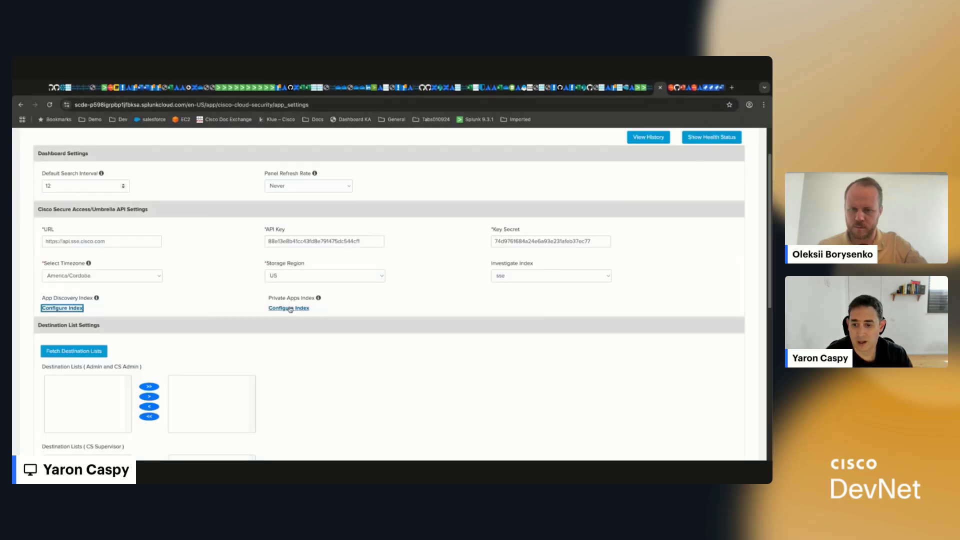
# Open the privateapps input, set its index to sse under More settings, and save
pyautogui.click(288, 308)
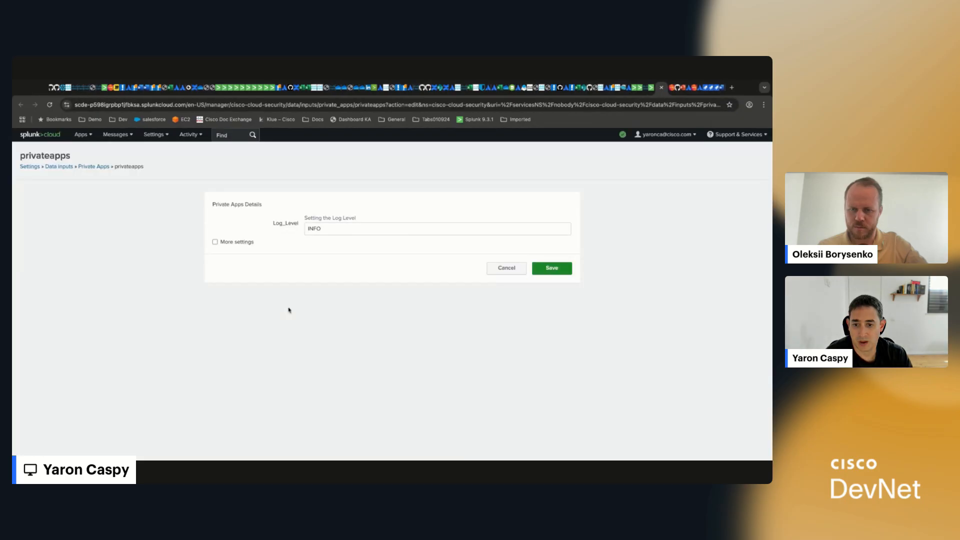
pyautogui.click(214, 240)
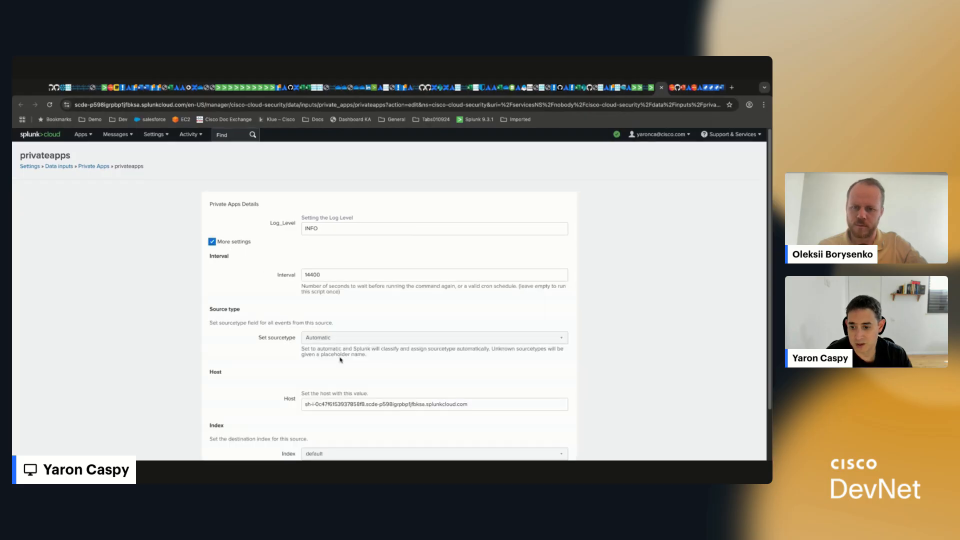
pyautogui.scroll(-3)
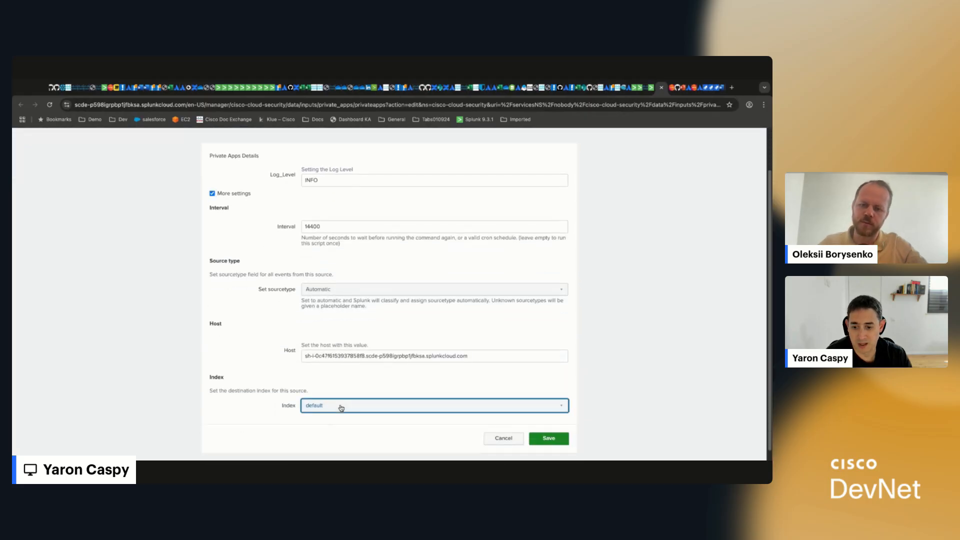
pyautogui.click(547, 438)
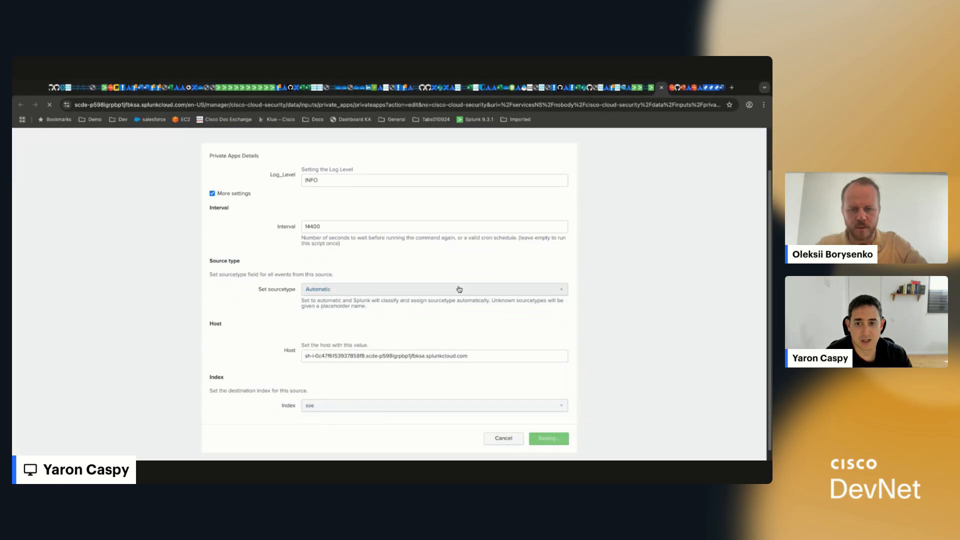
pyautogui.click(548, 438)
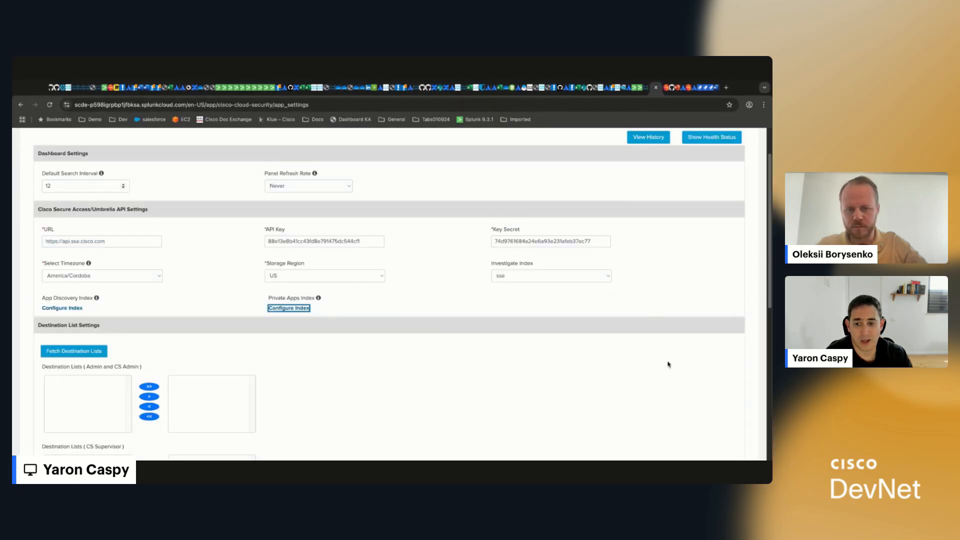
# Save the Cisco Cloud Security settings, dismiss 'Saved Successfully', and reach Destination List Settings
pyautogui.scroll(-3)
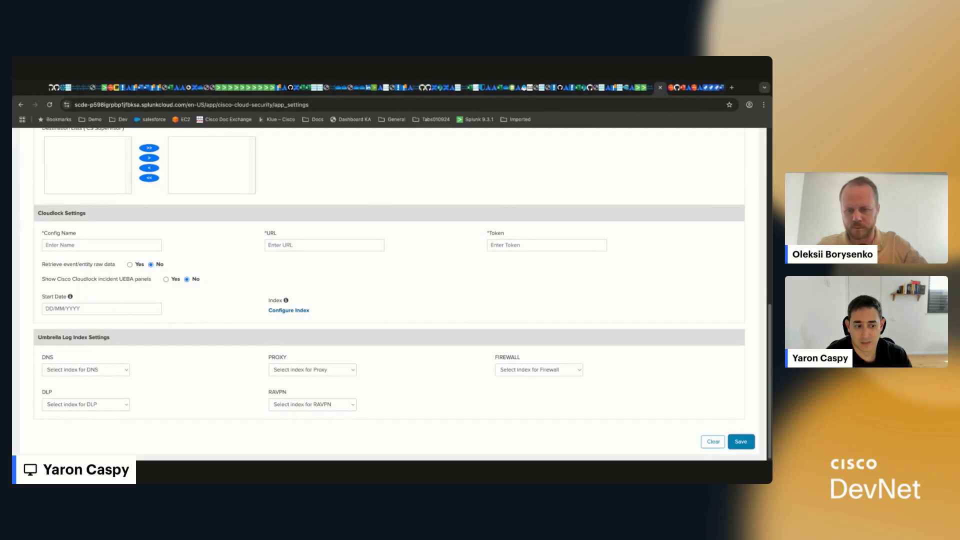
pyautogui.click(740, 442)
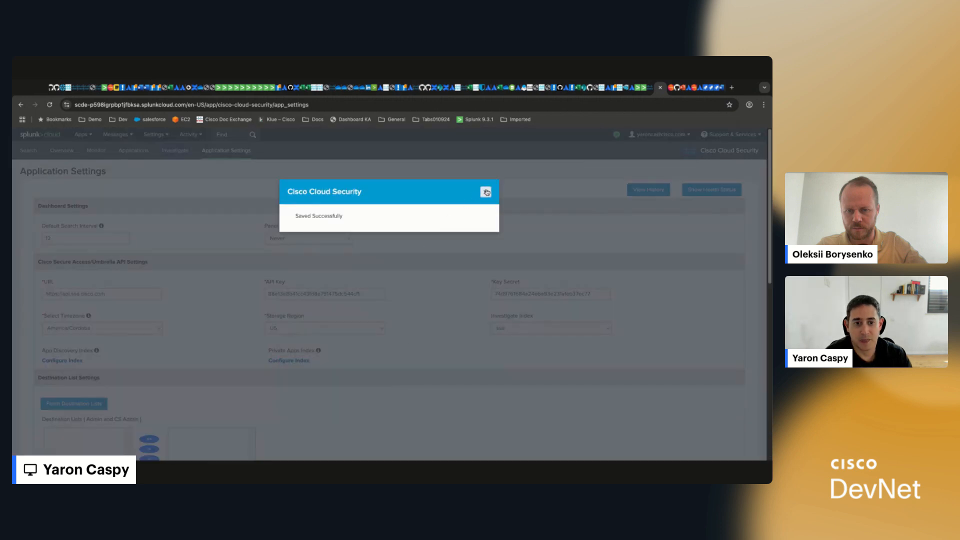
pyautogui.click(485, 191)
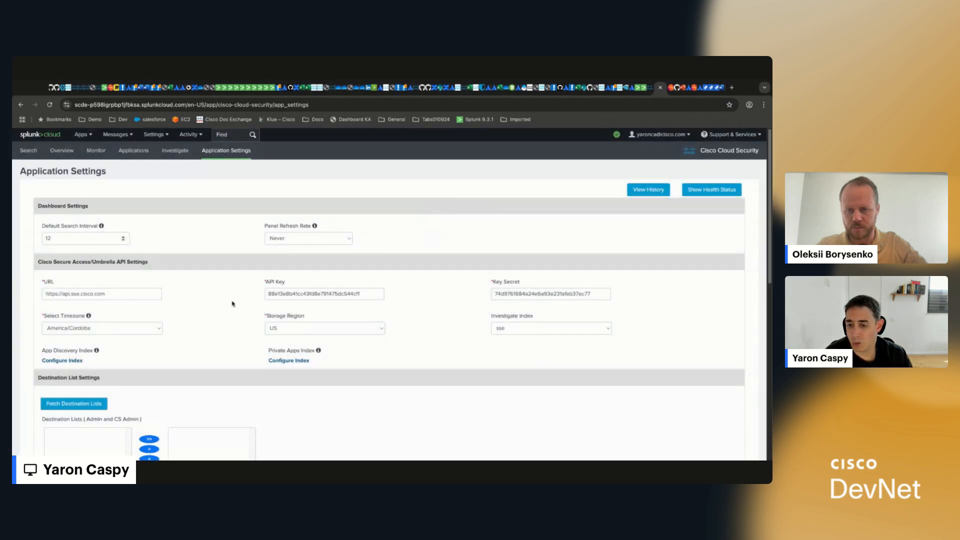
pyautogui.scroll(-3)
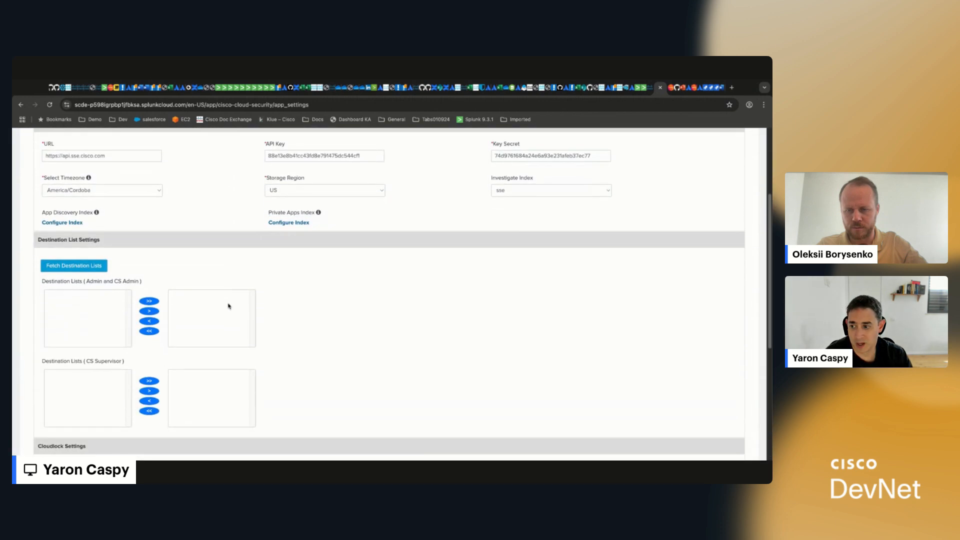
pyautogui.scroll(-3)
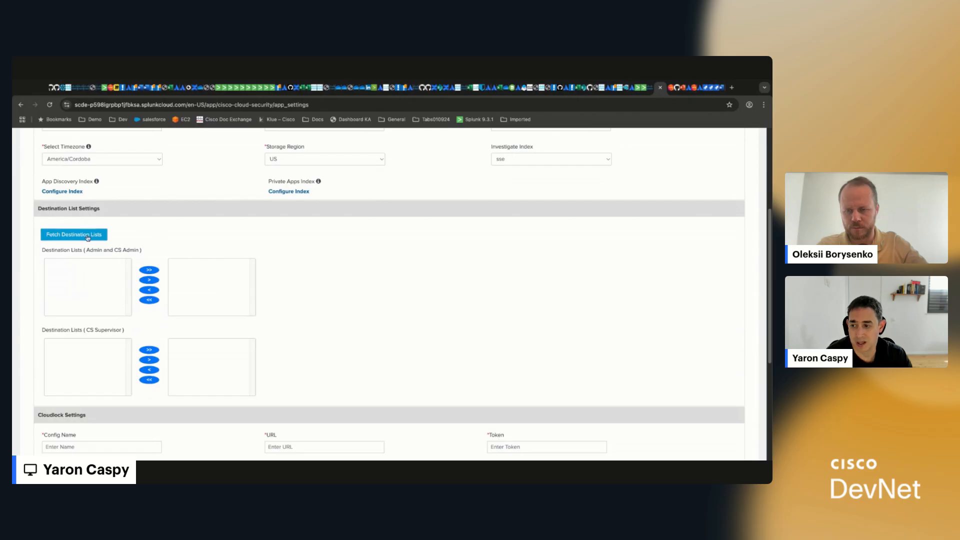
# Fetch destination lists; assign New Destination List a to Admin and CS Admin, new to CS Supervisor
pyautogui.click(73, 234)
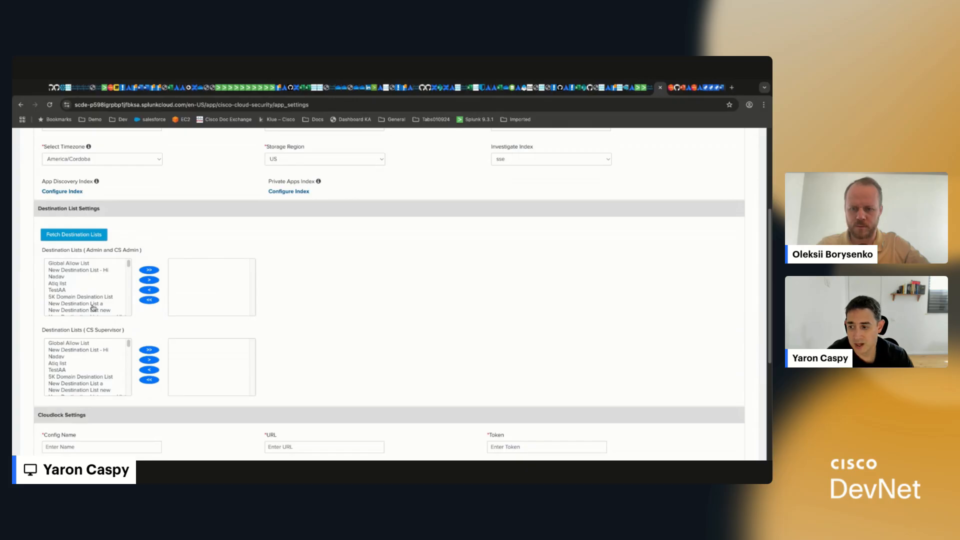
pyautogui.moveTo(79, 277)
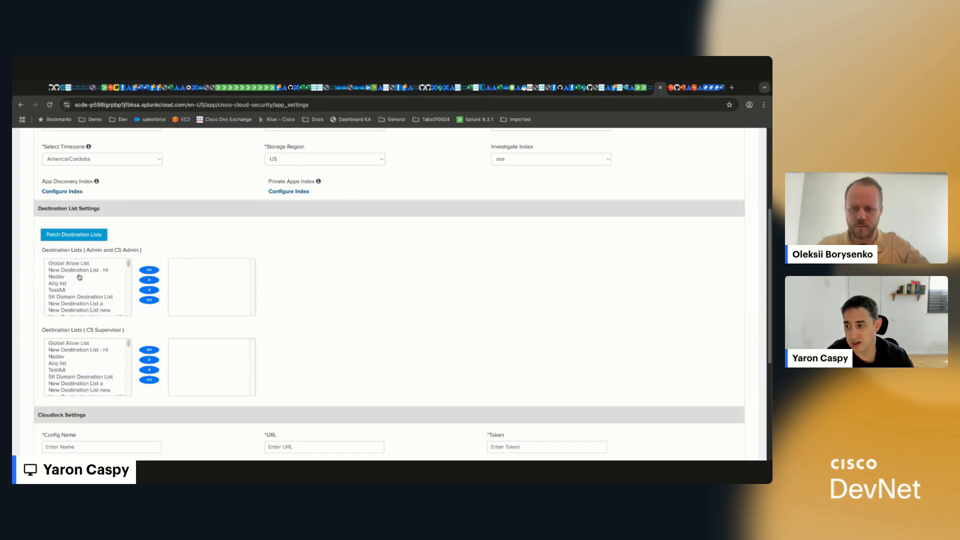
pyautogui.click(79, 282)
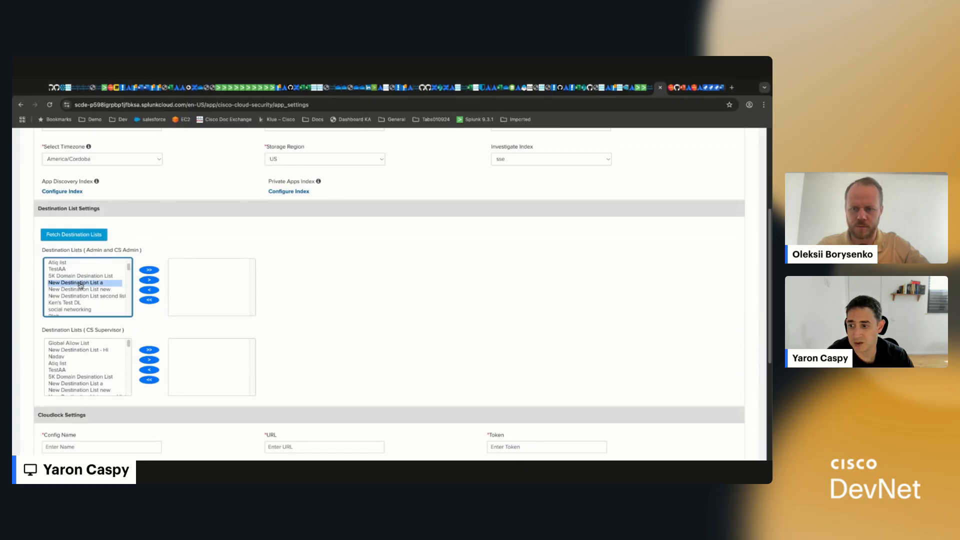
pyautogui.click(149, 280)
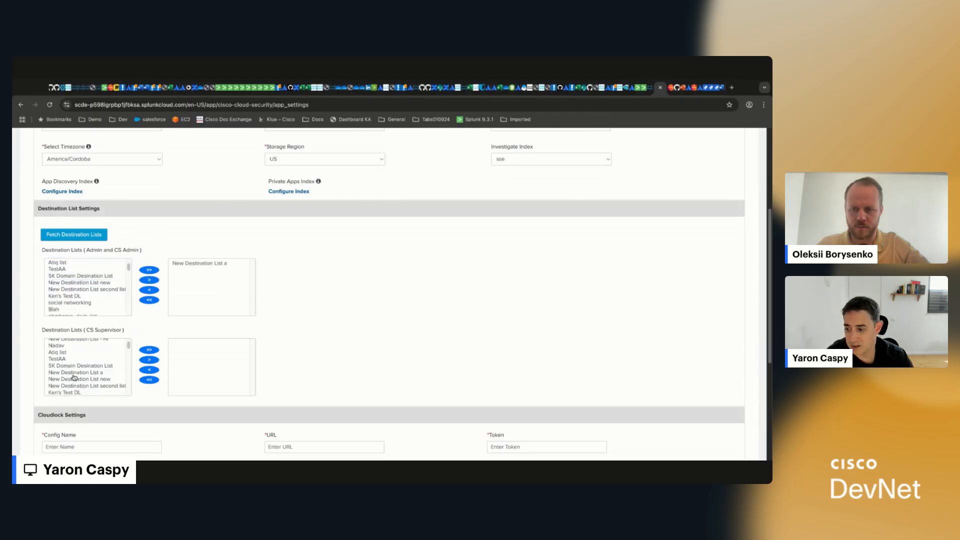
pyautogui.click(149, 360)
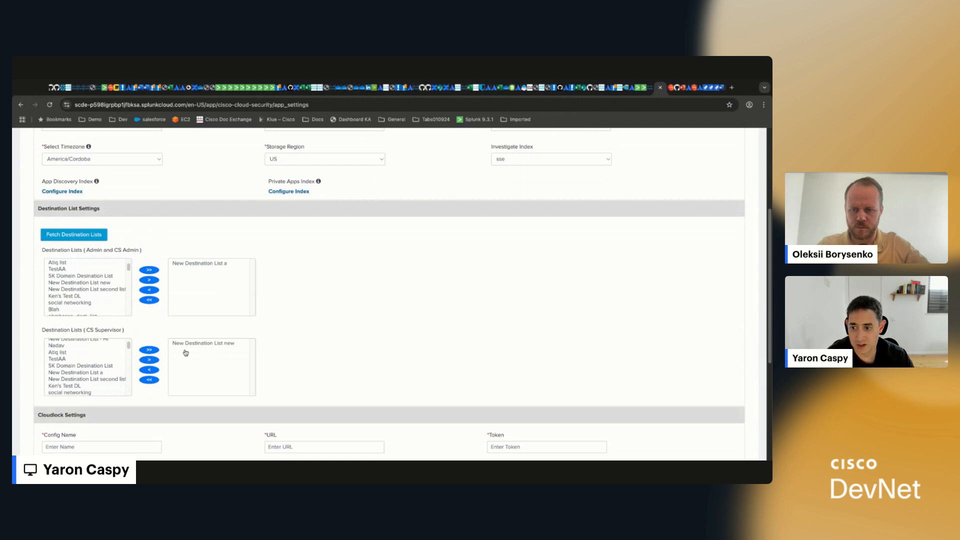
pyautogui.scroll(-3)
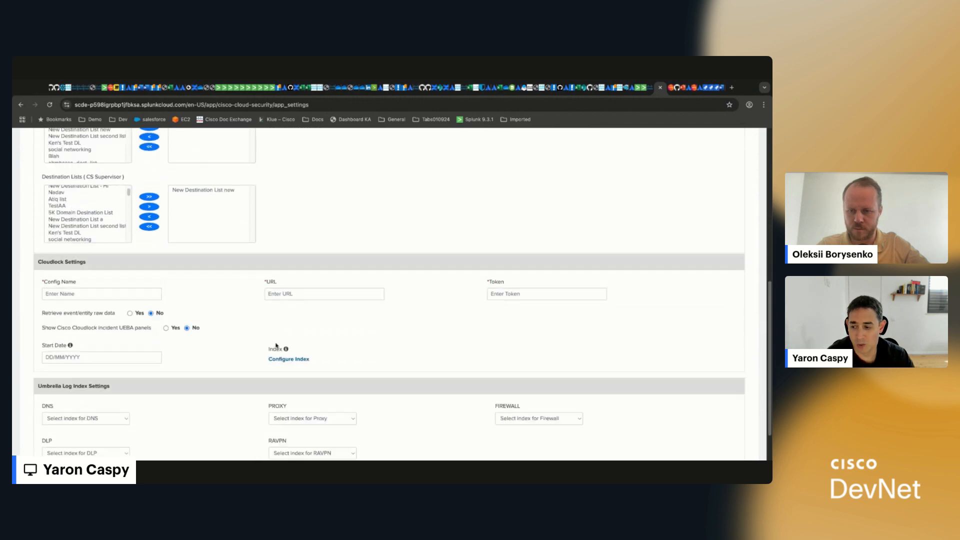
pyautogui.scroll(-3)
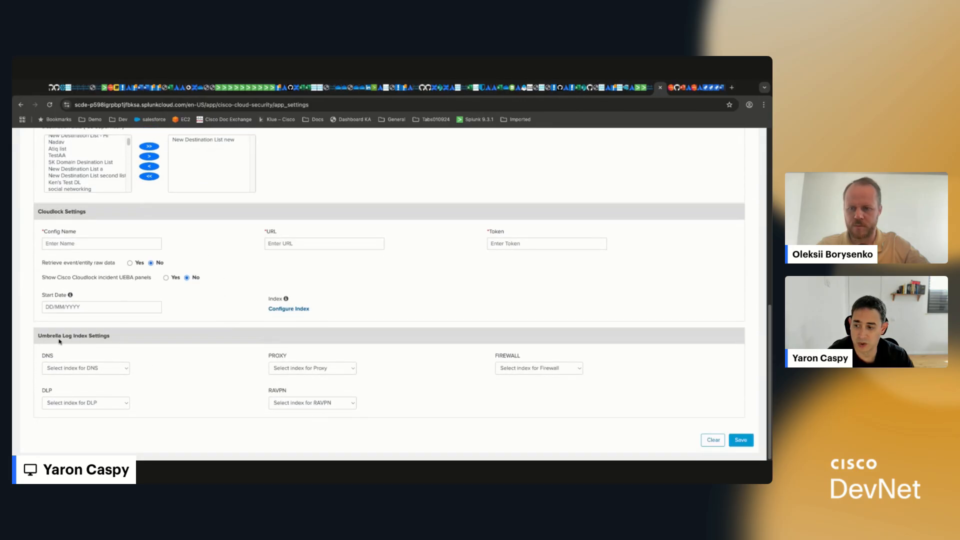
# Set the DNS, Proxy, Firewall, DLP and RAVPN log index dropdowns all to sse
pyautogui.click(85, 367)
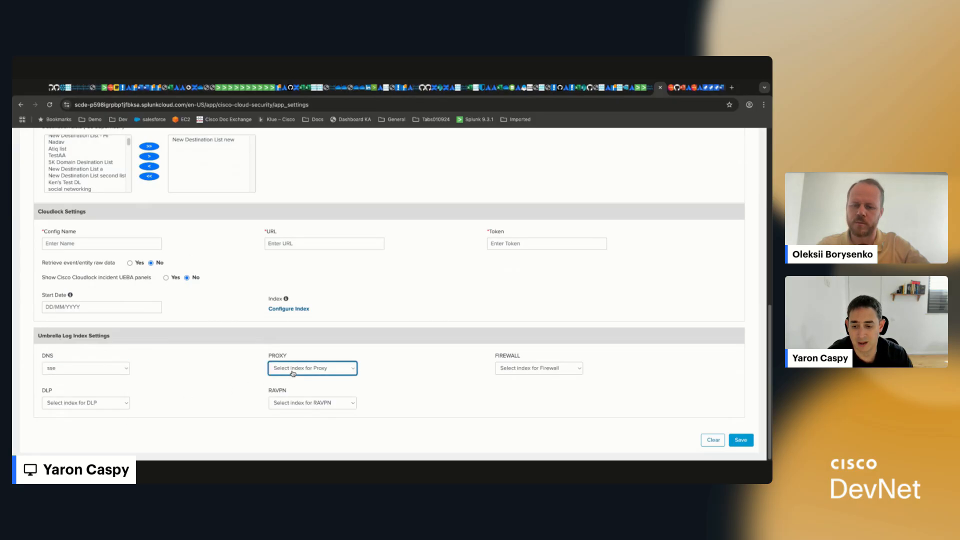
pyautogui.click(312, 368)
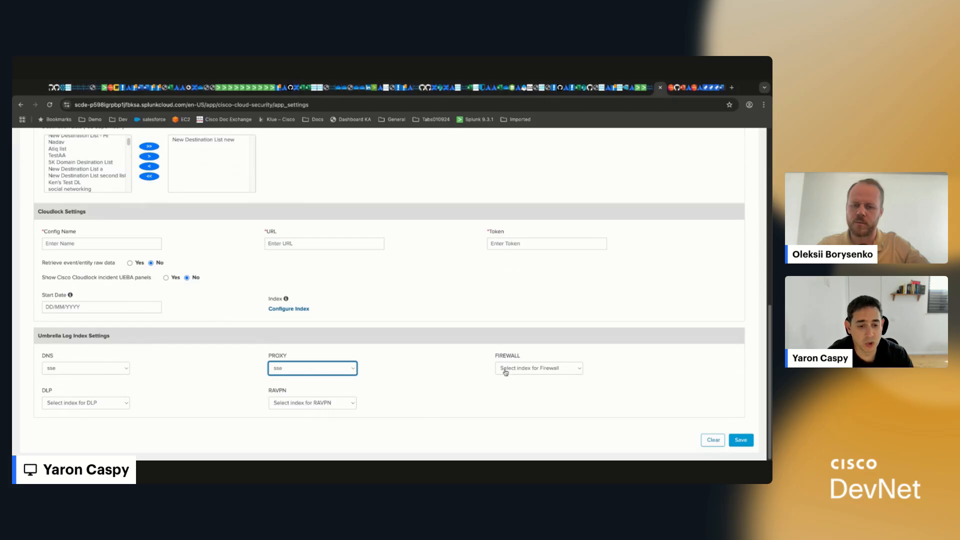
pyautogui.click(537, 368)
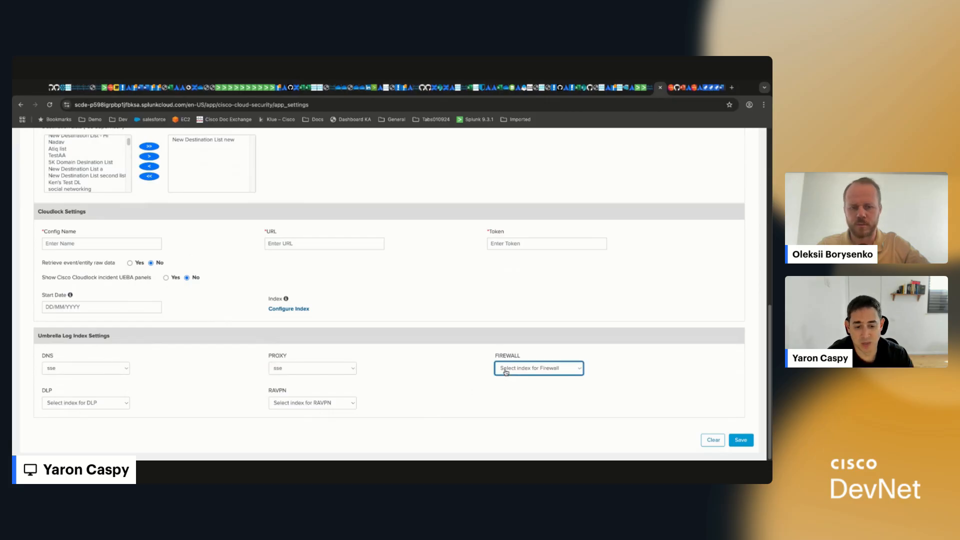
pyautogui.click(85, 402)
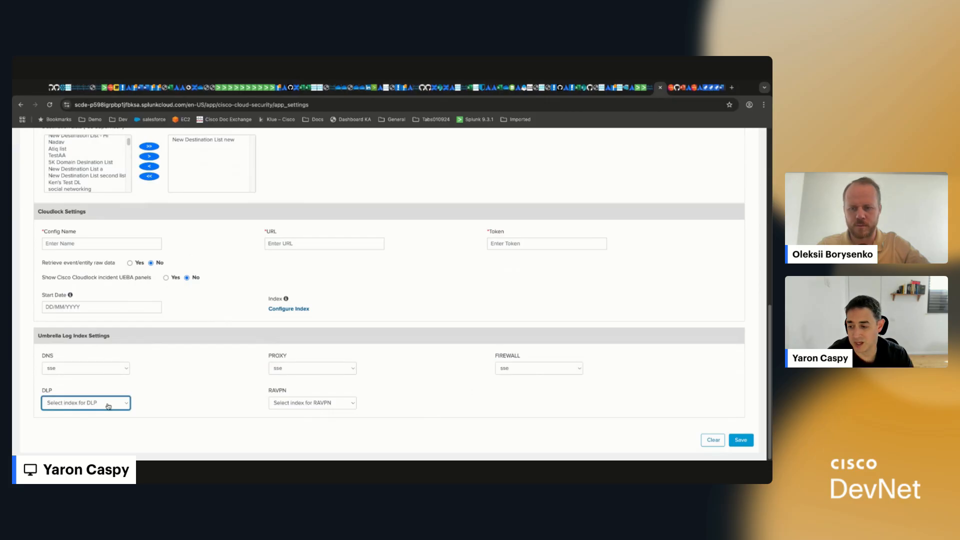
pyautogui.click(85, 402)
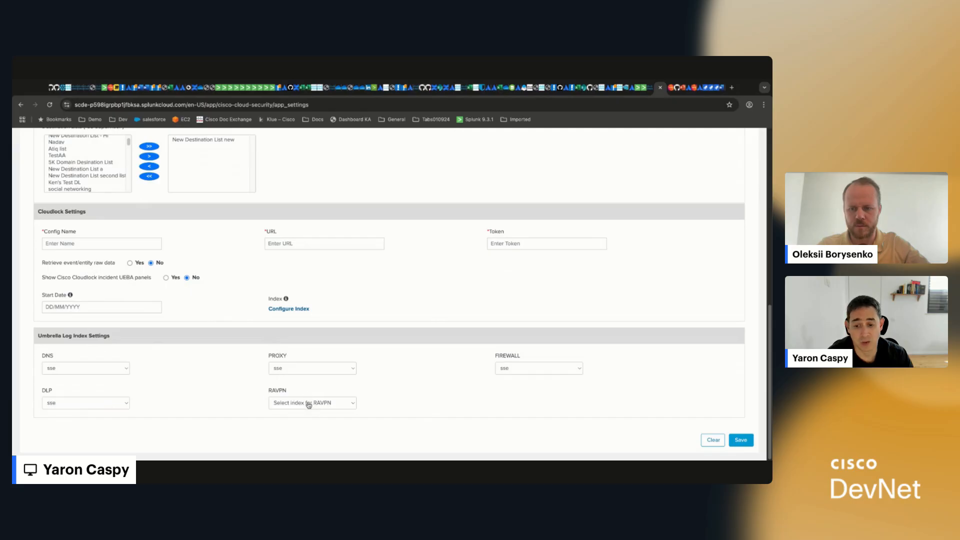
pyautogui.click(312, 403)
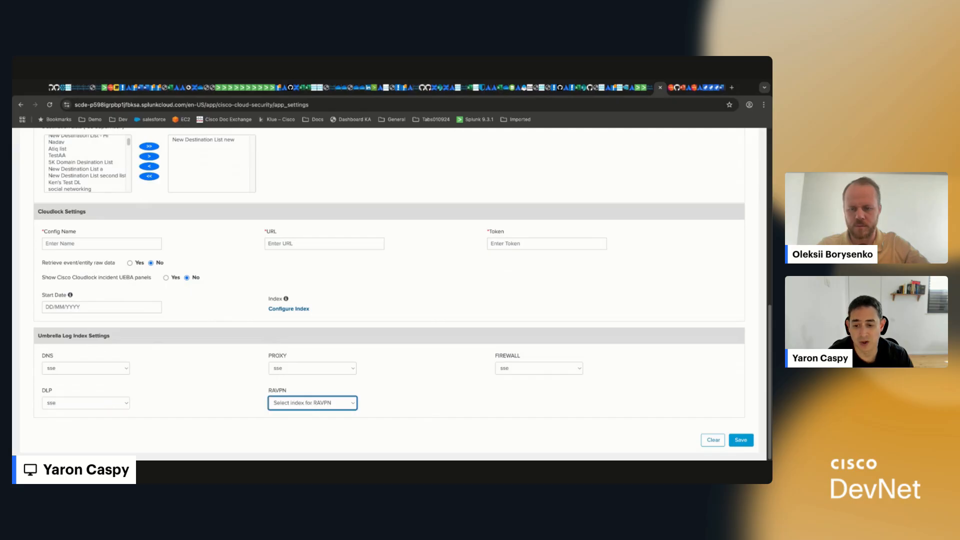
pyautogui.click(311, 402)
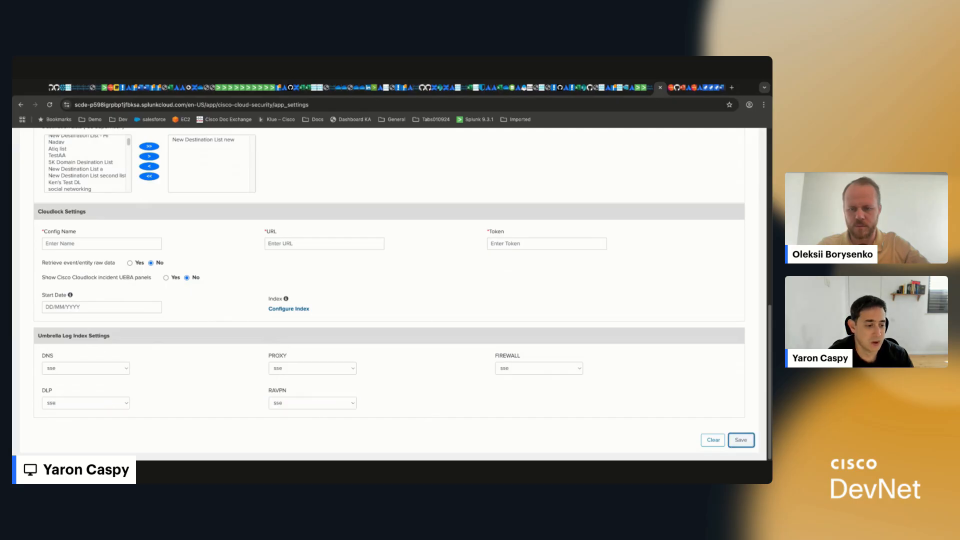
pyautogui.click(740, 439)
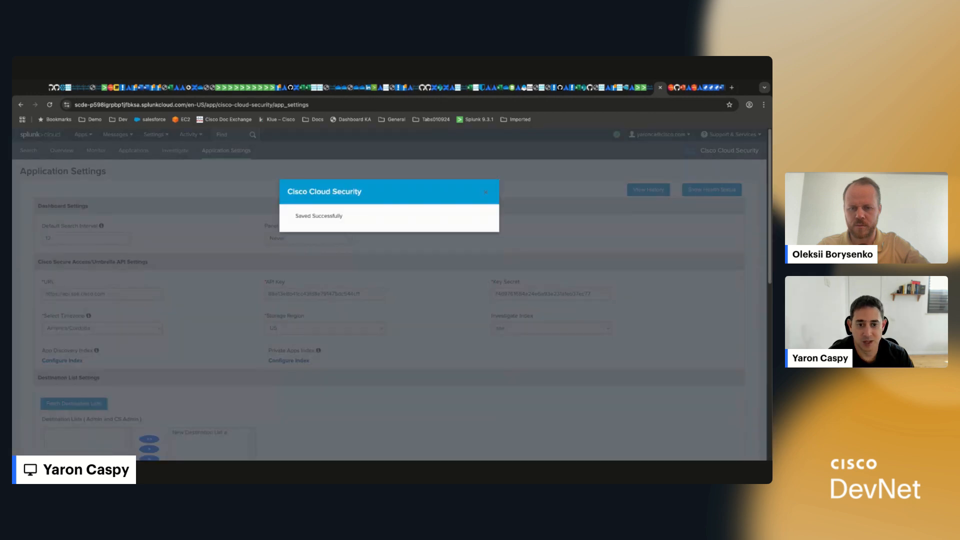
pyautogui.click(485, 192)
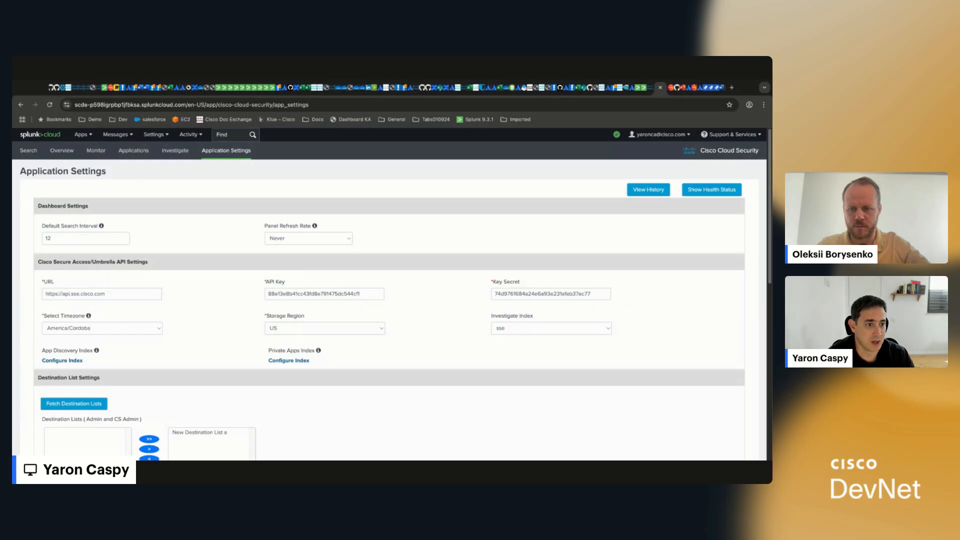
pyautogui.click(647, 189)
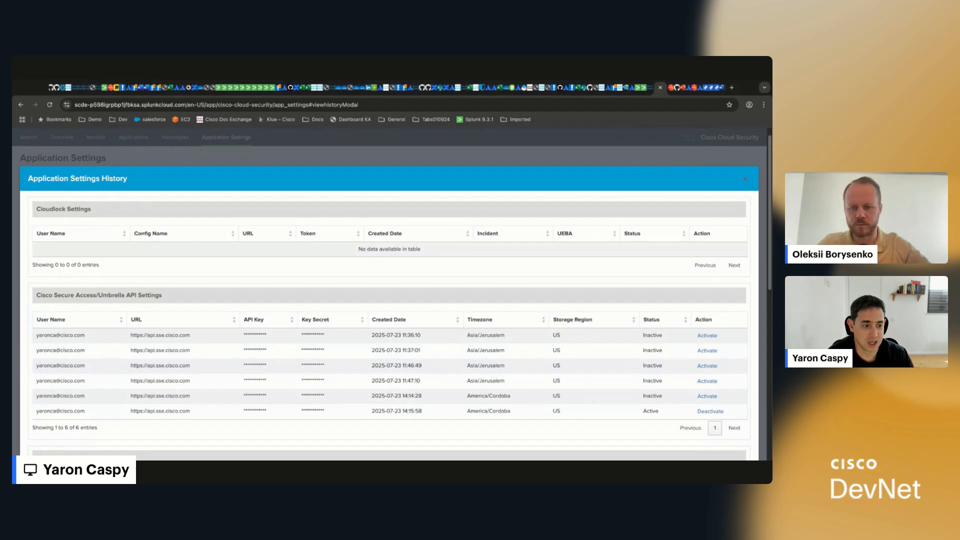
pyautogui.click(744, 178)
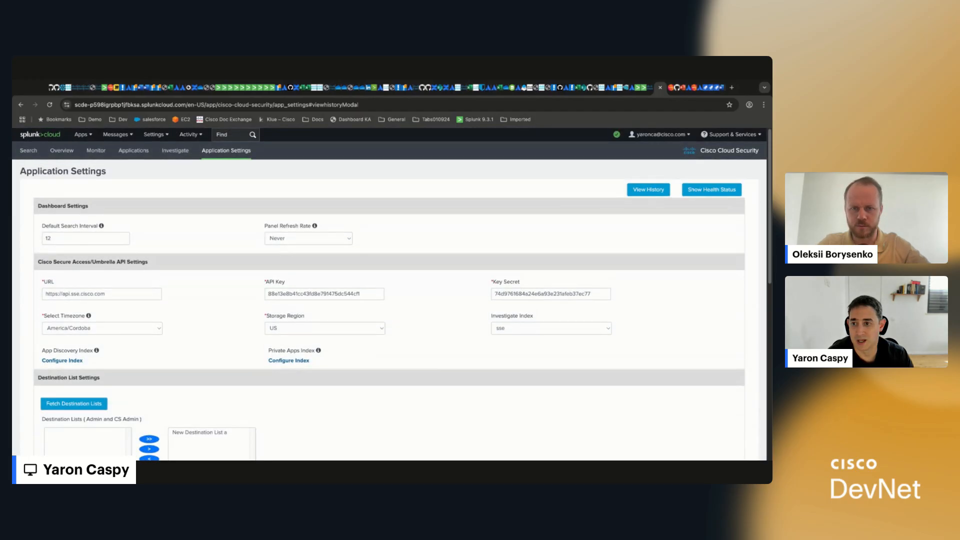
pyautogui.click(95, 150)
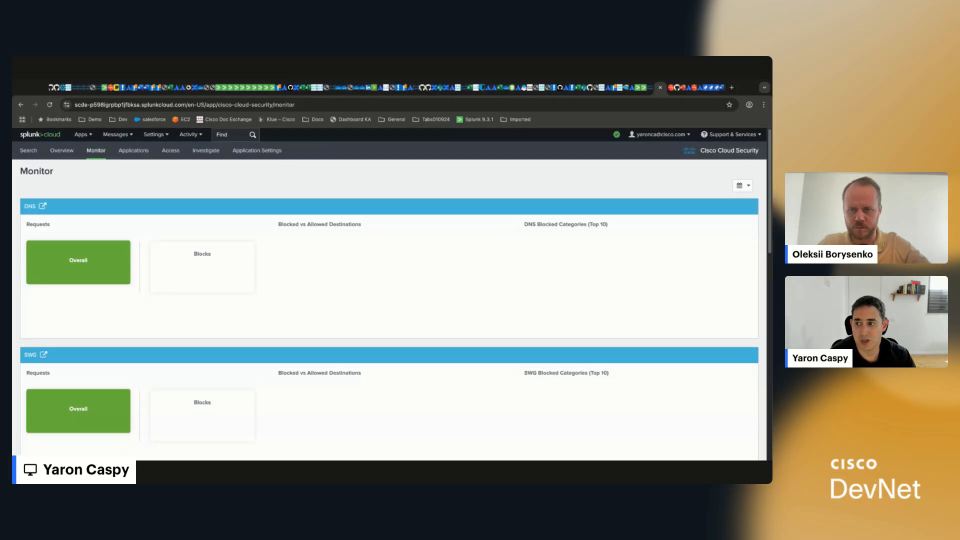
# Load the Monitor dashboard and review its DNS, SWG and CDFW request and blocked-versus-allowed charts
pyautogui.click(740, 185)
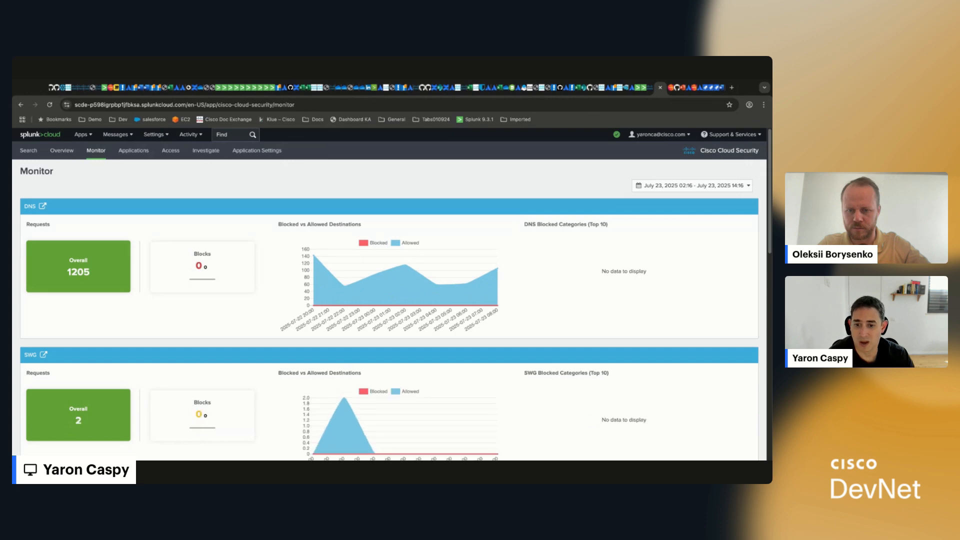
pyautogui.scroll(-3)
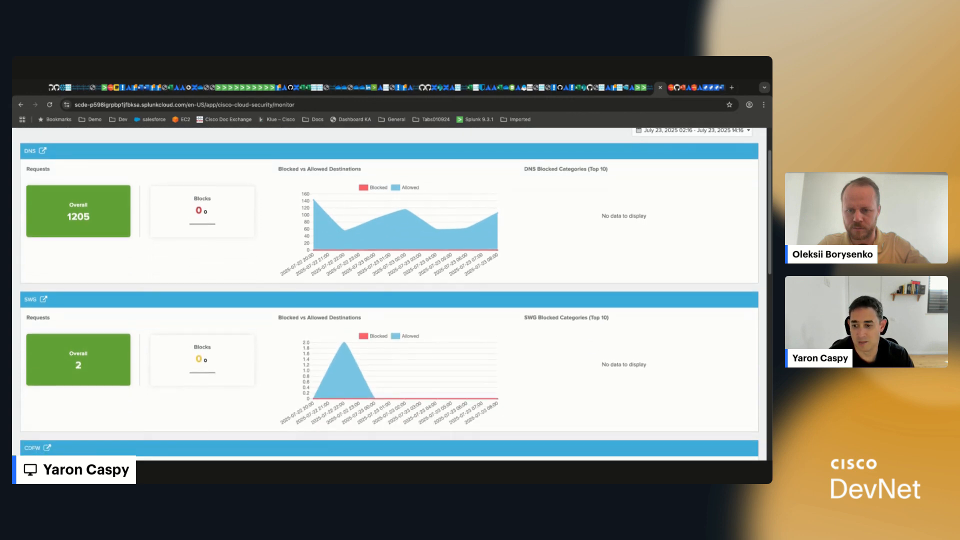
pyautogui.scroll(-3)
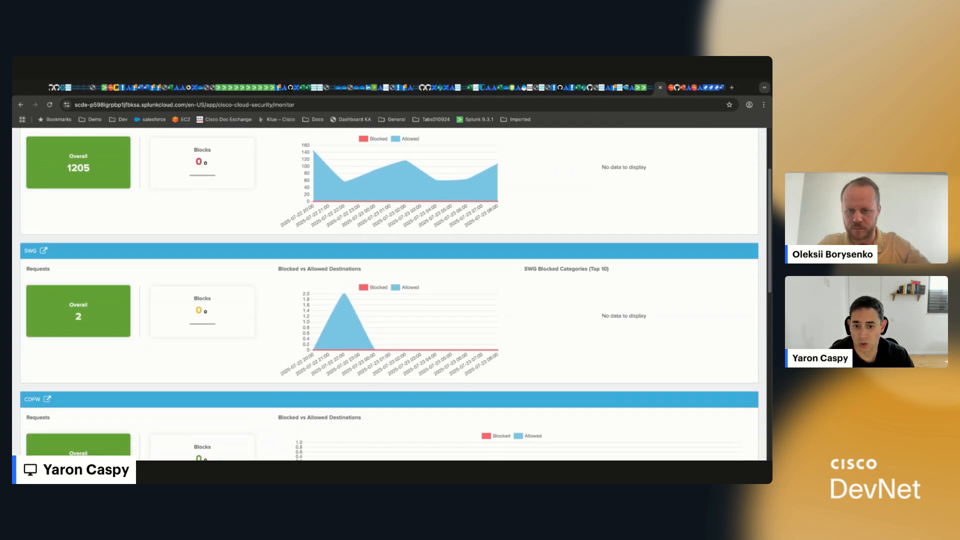
pyautogui.scroll(-3)
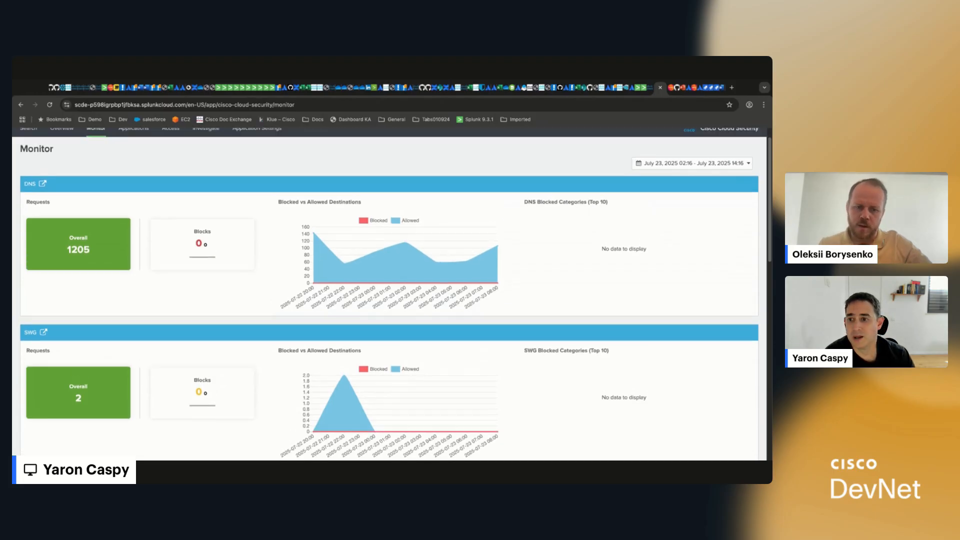
pyautogui.click(133, 128)
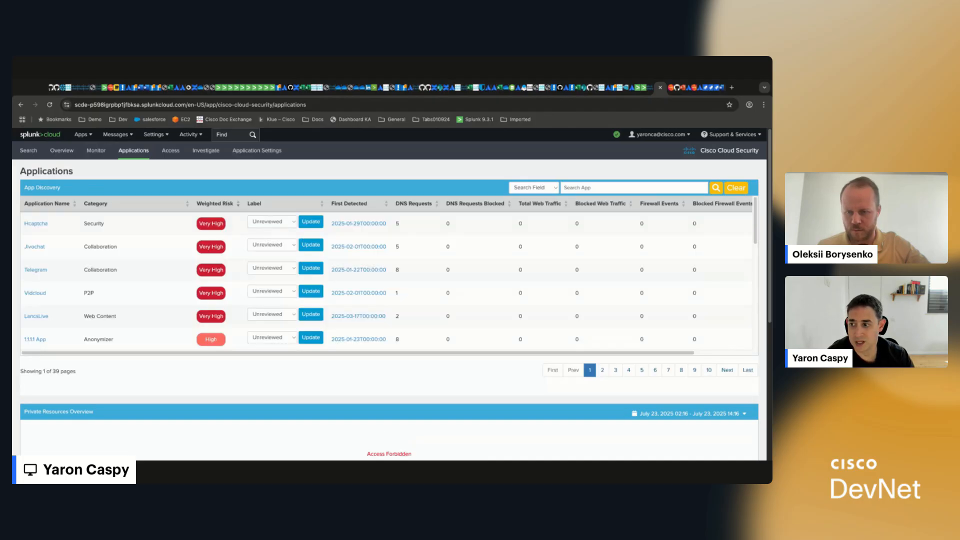
# Review Hcaptcha's details, then update its label to Not Approved and confirm
pyautogui.click(36, 223)
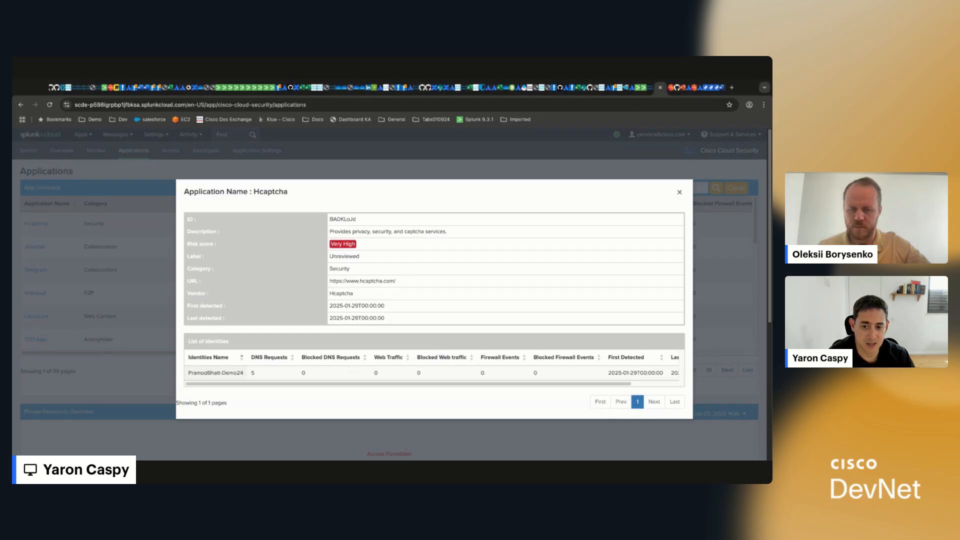
pyautogui.click(678, 191)
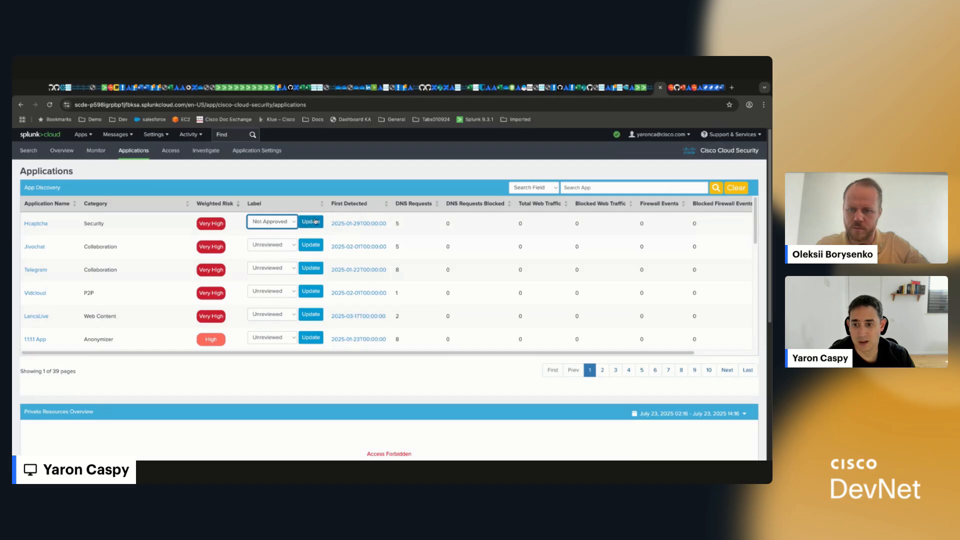
pyautogui.click(310, 222)
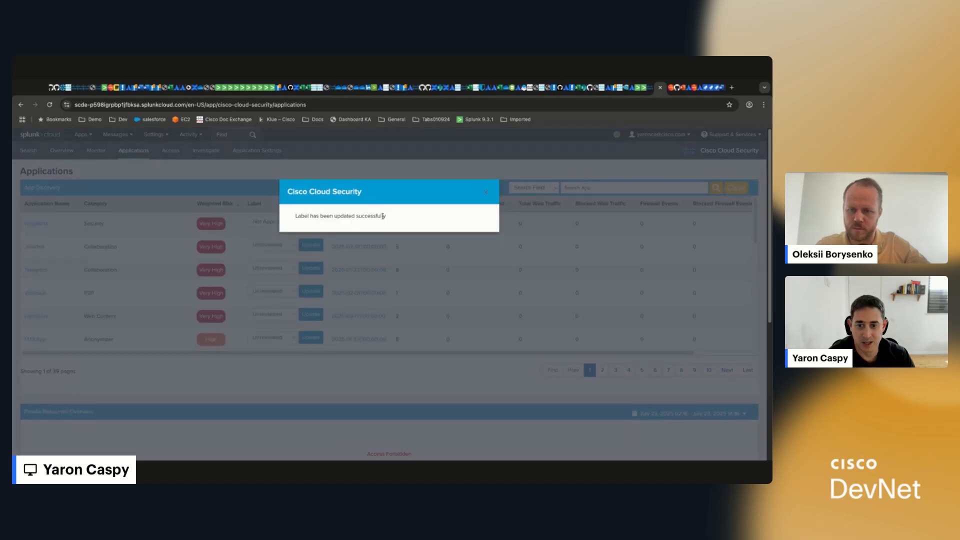
pyautogui.click(485, 191)
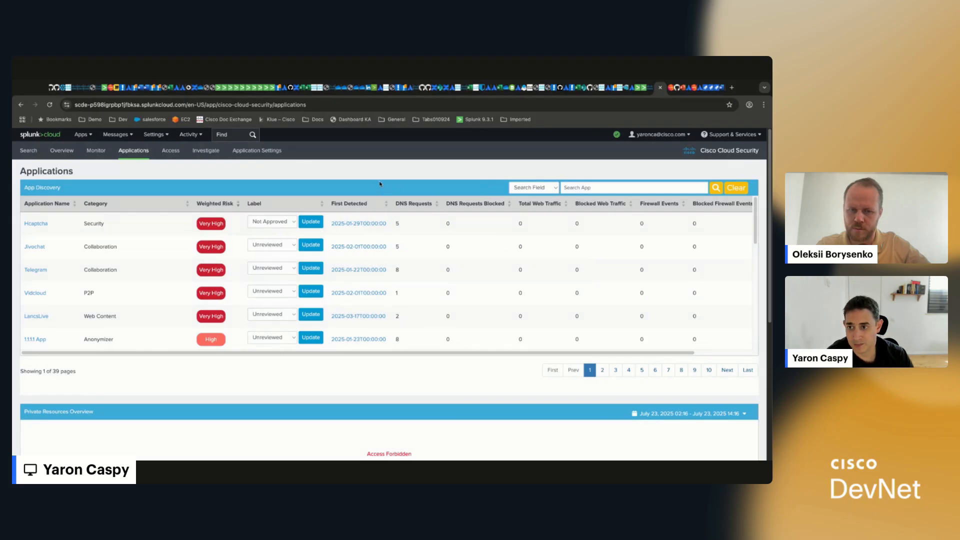
pyautogui.click(204, 150)
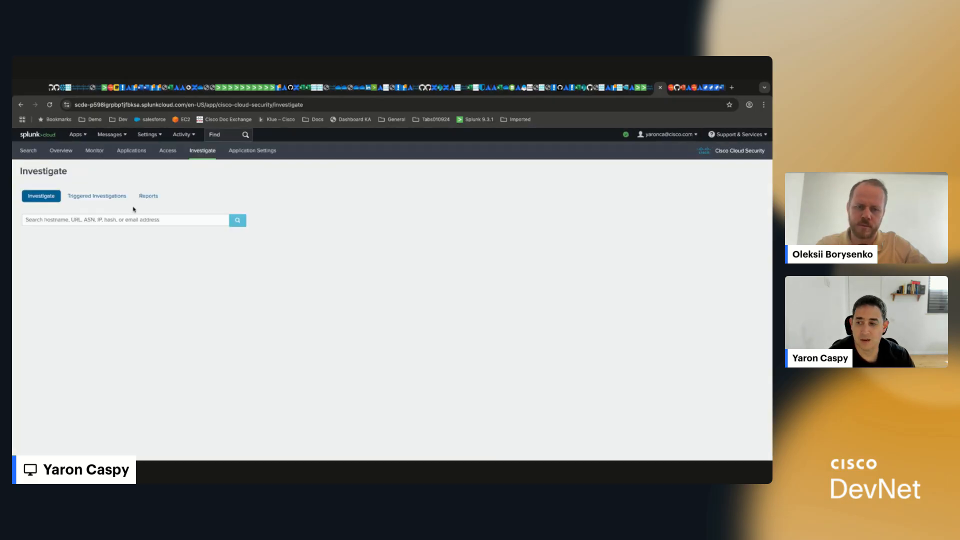
# Investigate the domain yahoo.com to view its risk score and DNS queries chart
pyautogui.click(126, 219)
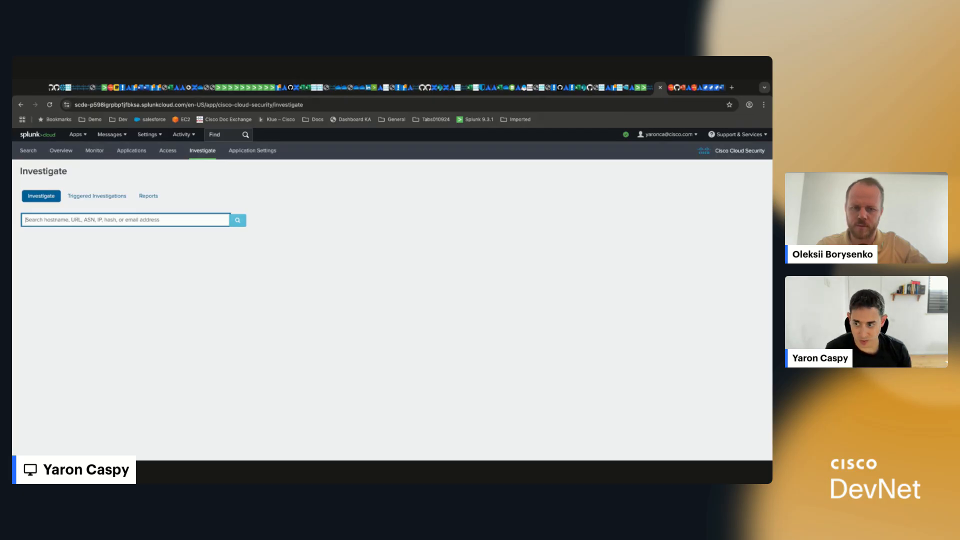
pyautogui.write('yahoo.com')
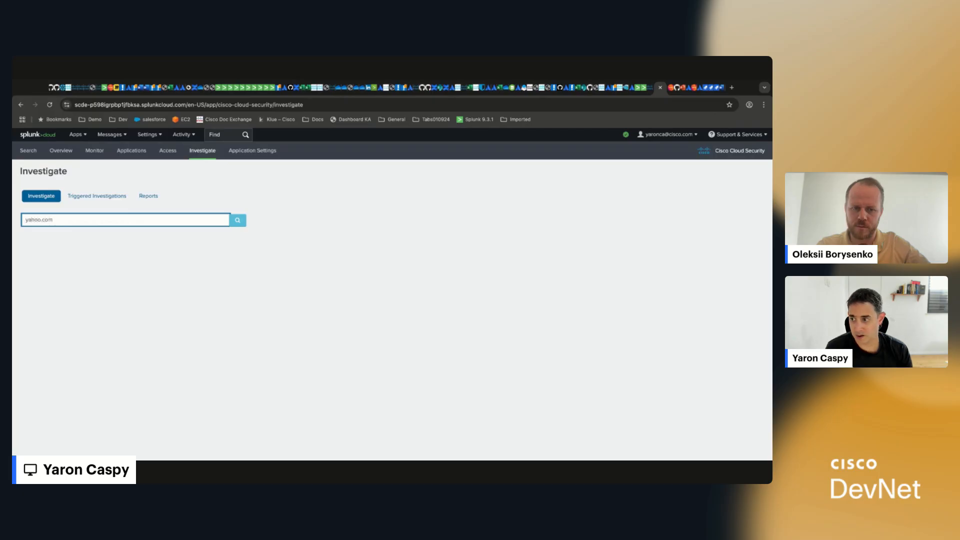
pyautogui.click(235, 220)
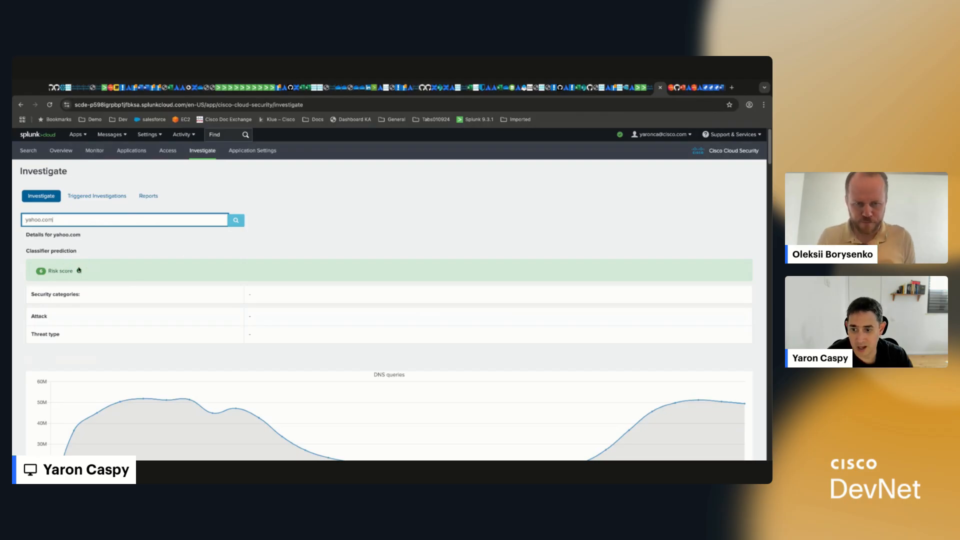
pyautogui.scroll(-3)
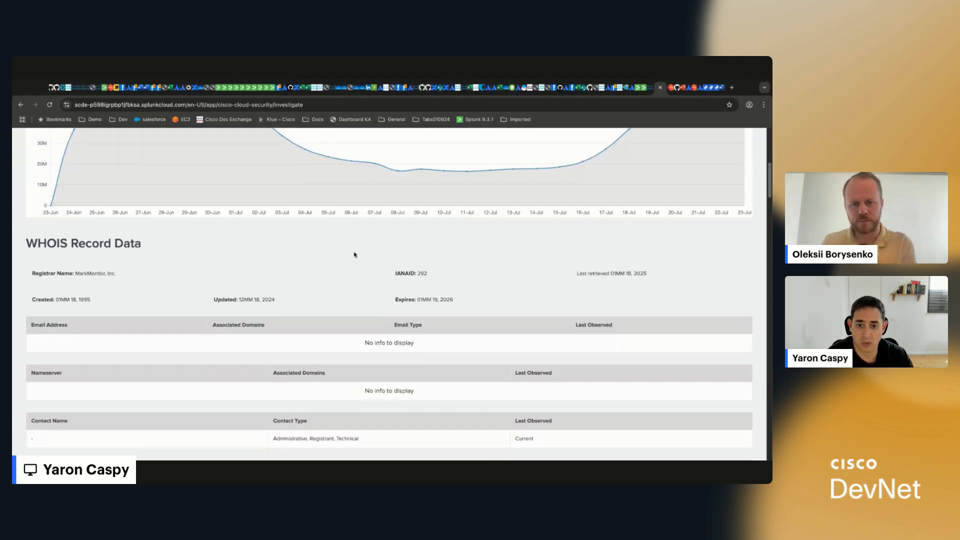
pyautogui.scroll(-3)
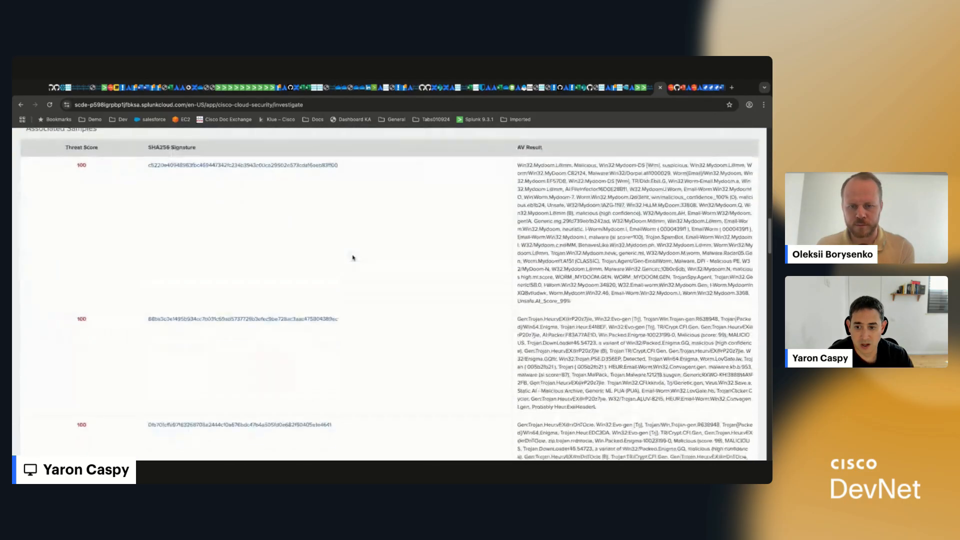
pyautogui.scroll(-3)
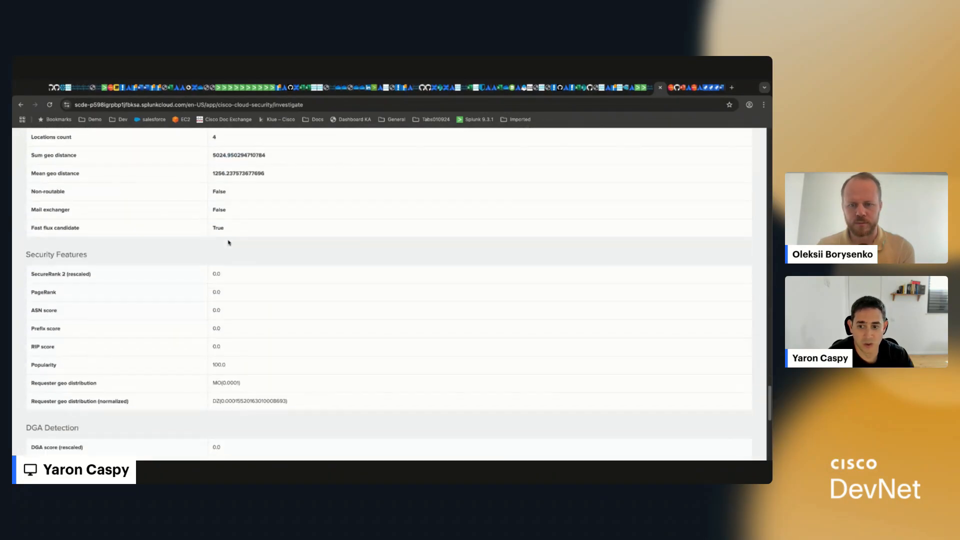
pyautogui.scroll(-3)
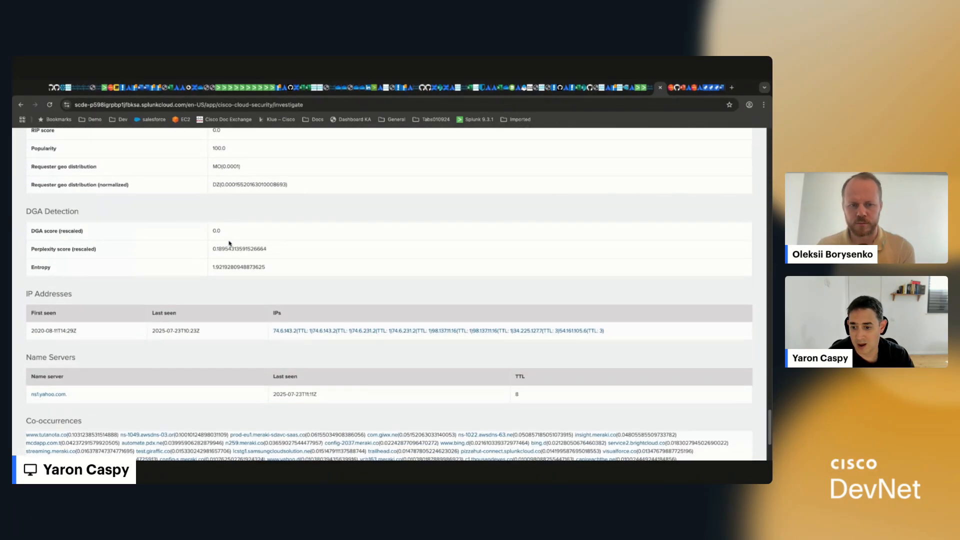
pyautogui.scroll(-3)
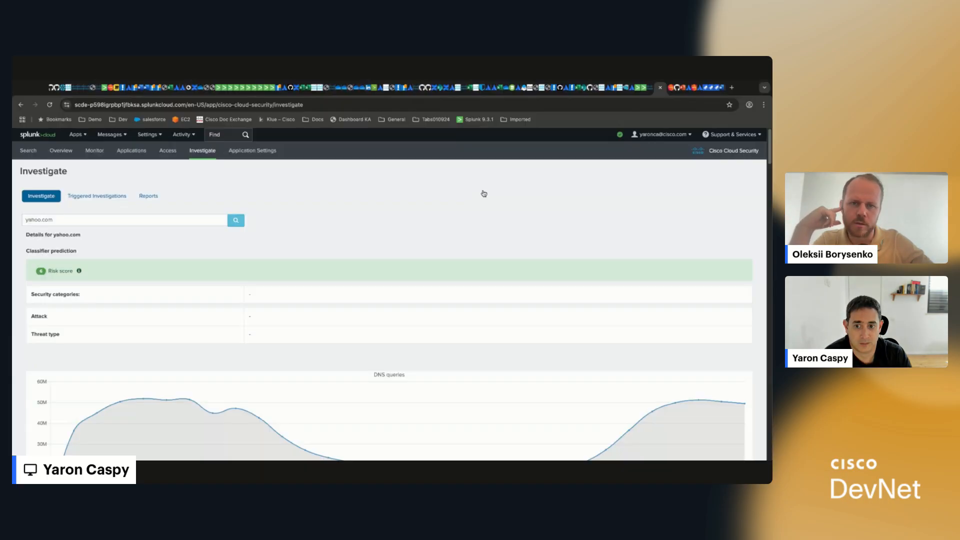
pyautogui.moveTo(472, 188)
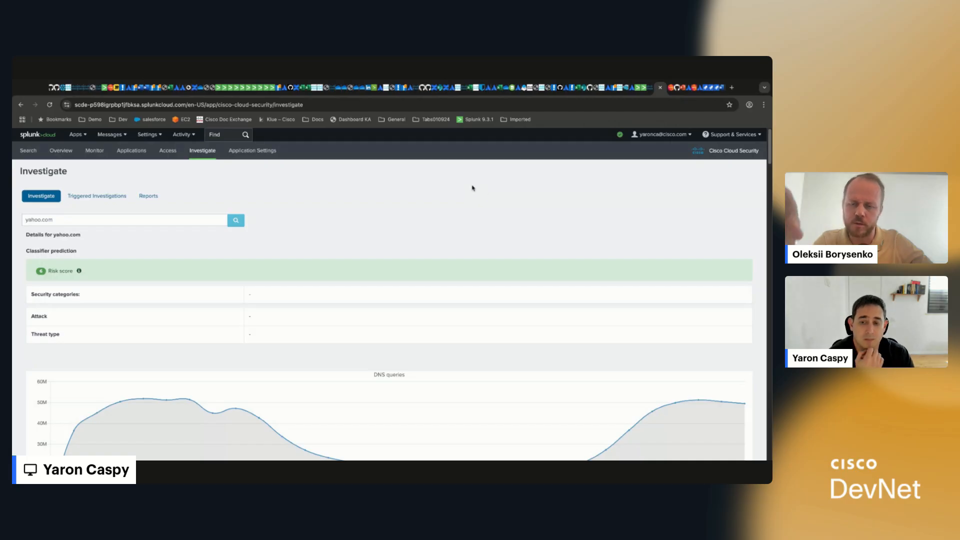